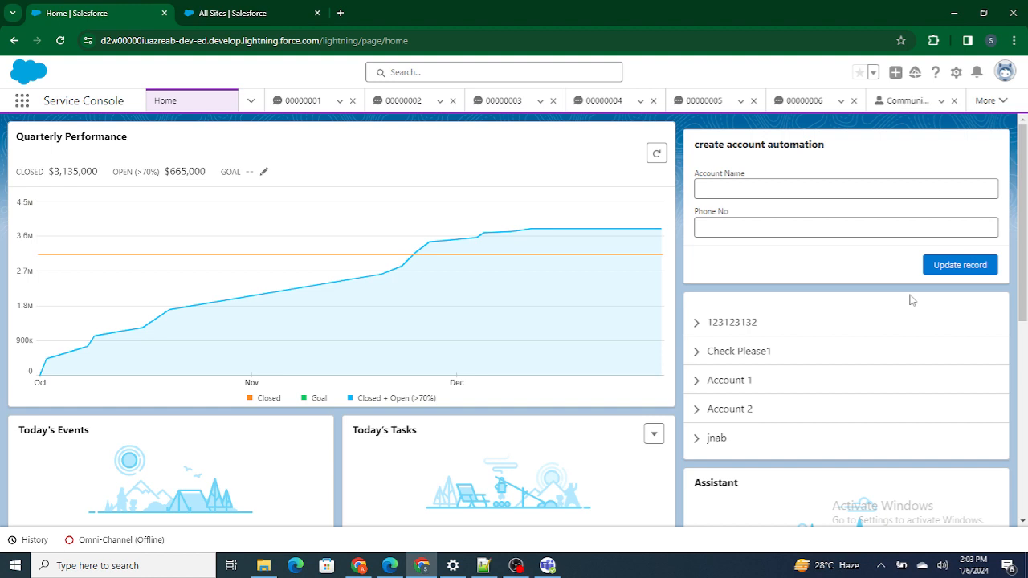
{"action": "mouse_move", "coordinate": [434, 392]}
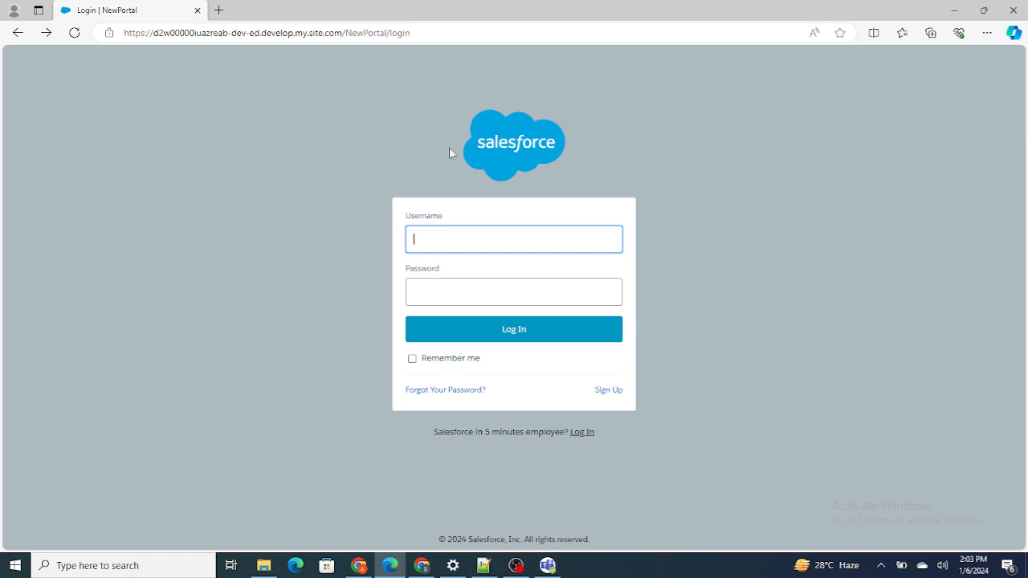
{"action": "mouse_move", "coordinate": [253, 324]}
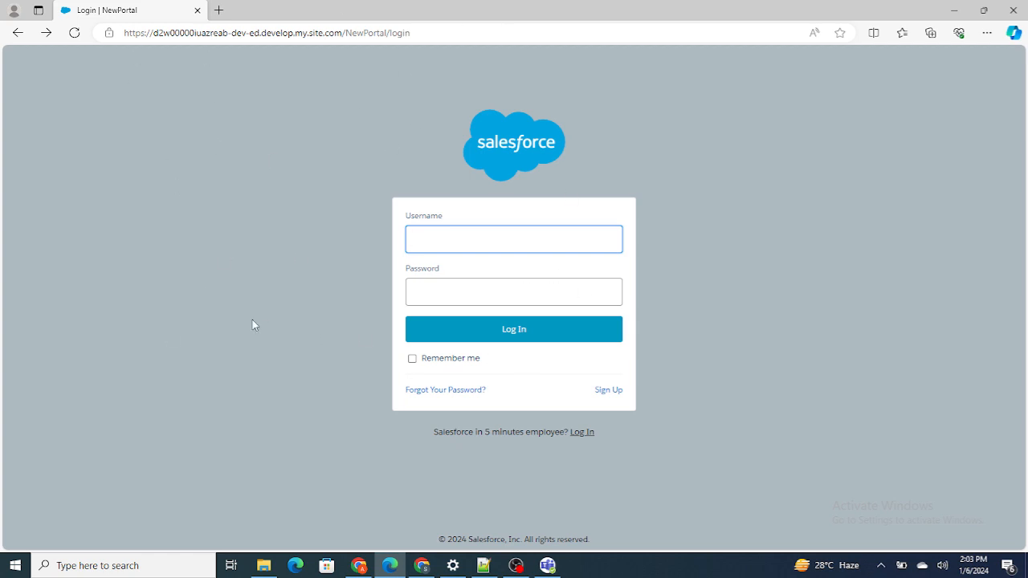
{"action": "mouse_move", "coordinate": [620, 403]}
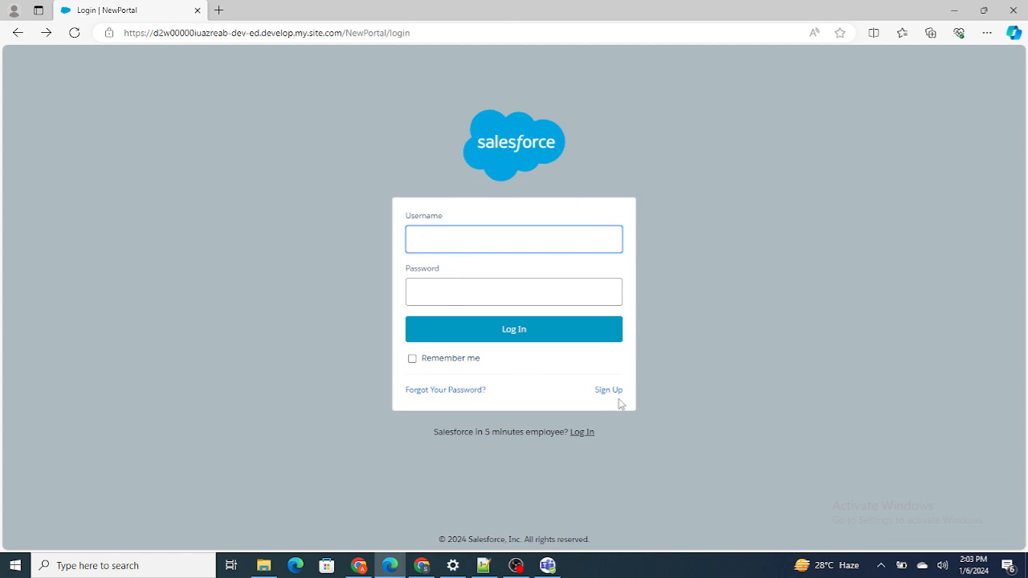
{"action": "mouse_move", "coordinate": [608, 389]}
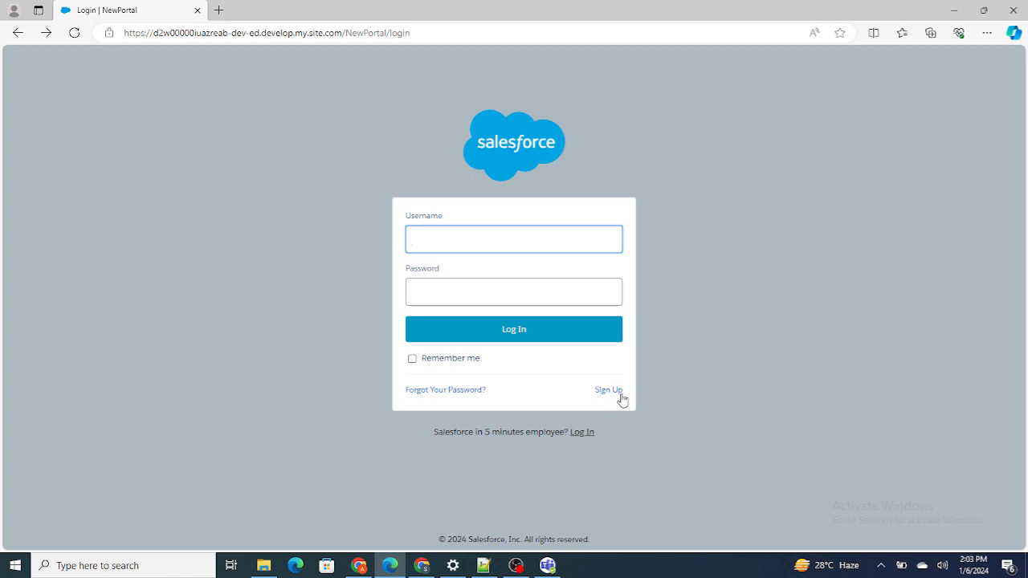
- Check the portal self-registration page, then launch Lightning Studio from browser extensions
{"action": "left_click", "coordinate": [608, 390]}
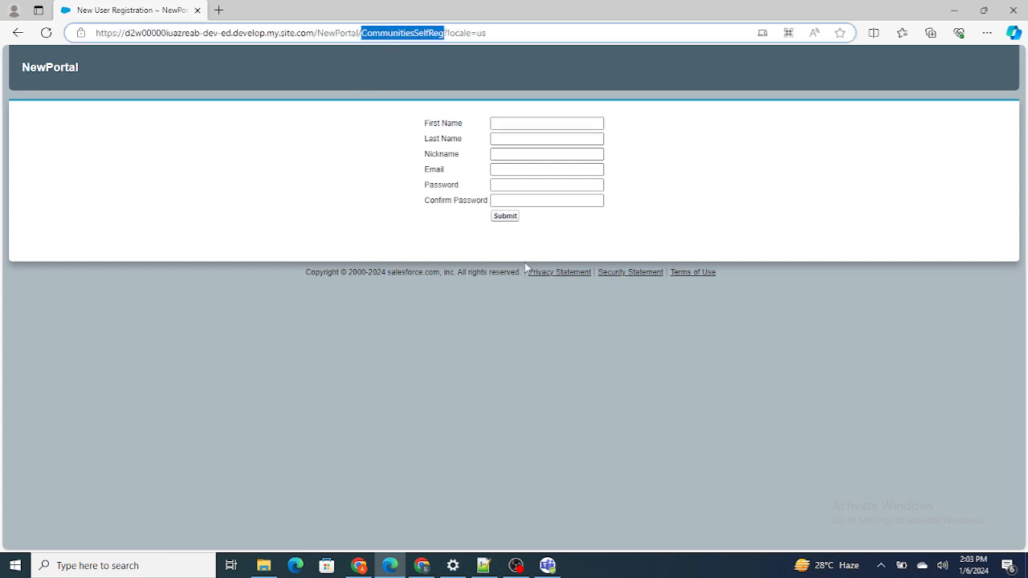
{"action": "mouse_move", "coordinate": [8, 61]}
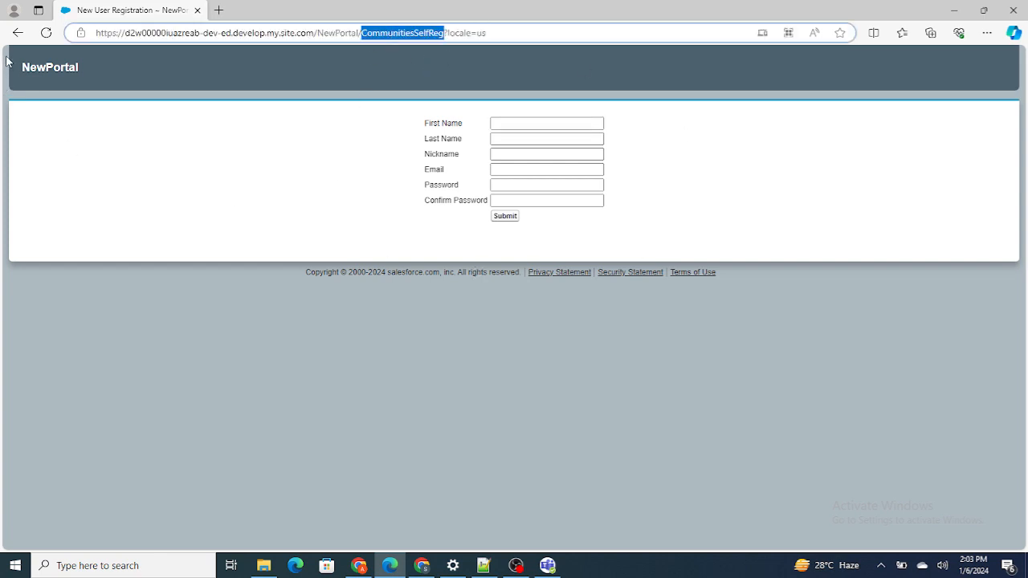
{"action": "left_click", "coordinate": [18, 32]}
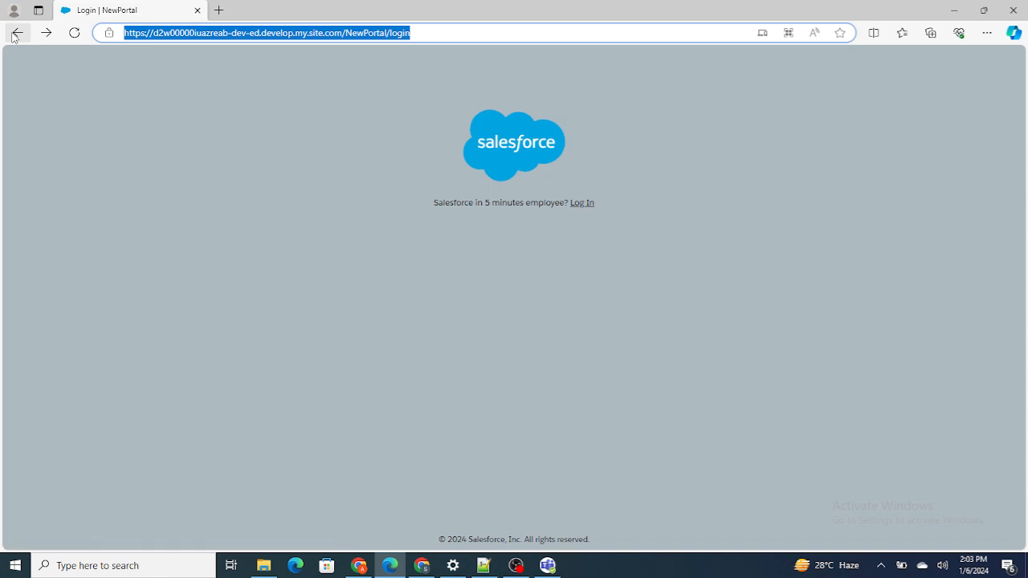
{"action": "left_click", "coordinate": [581, 202]}
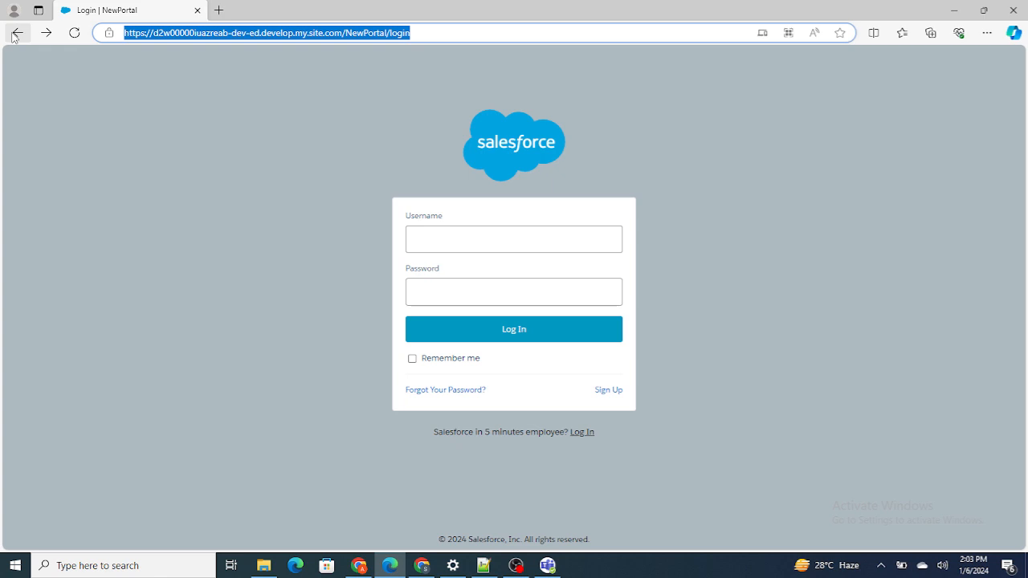
{"action": "mouse_move", "coordinate": [197, 255]}
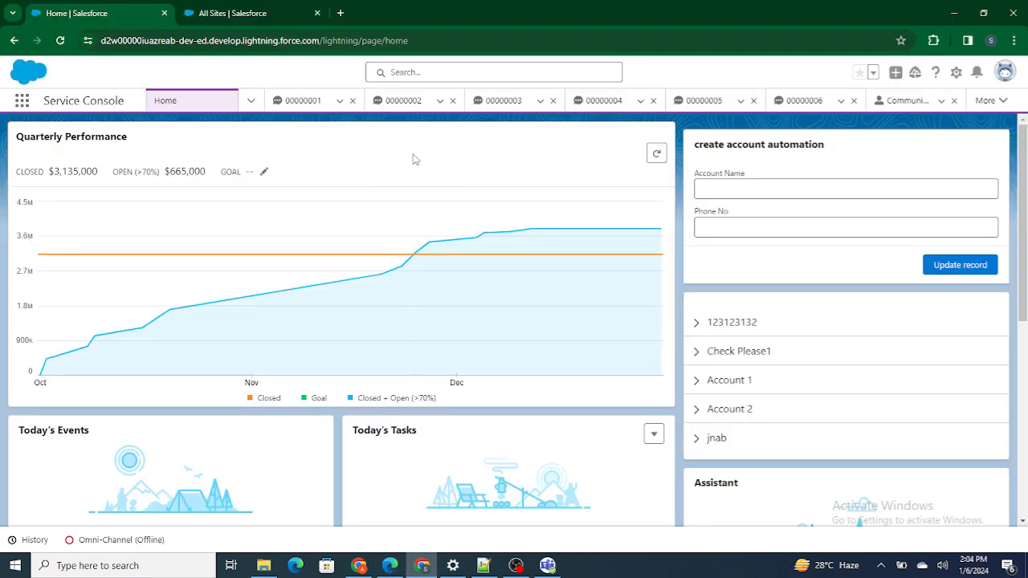
{"action": "left_click", "coordinate": [933, 40]}
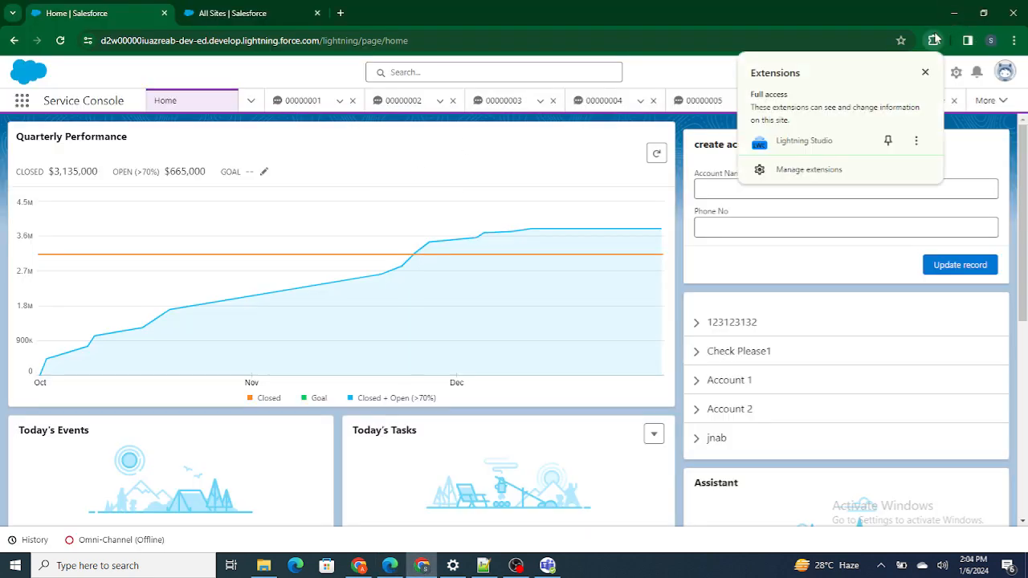
{"action": "left_click", "coordinate": [924, 72]}
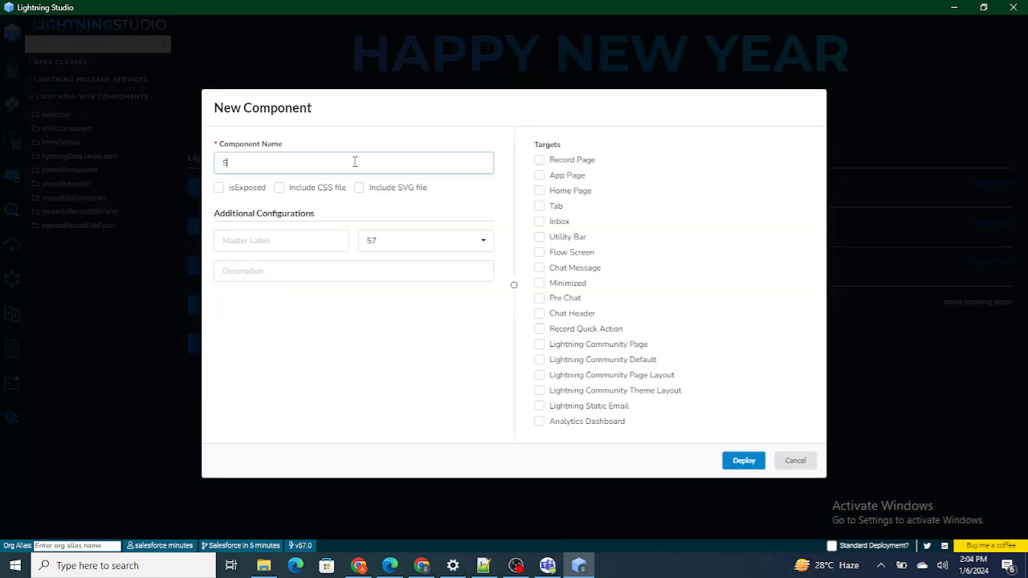
- Create SignUpPage as exposed with CSS, SVG and all page targets, and deploy it
{"action": "type", "text": "ignUp"}
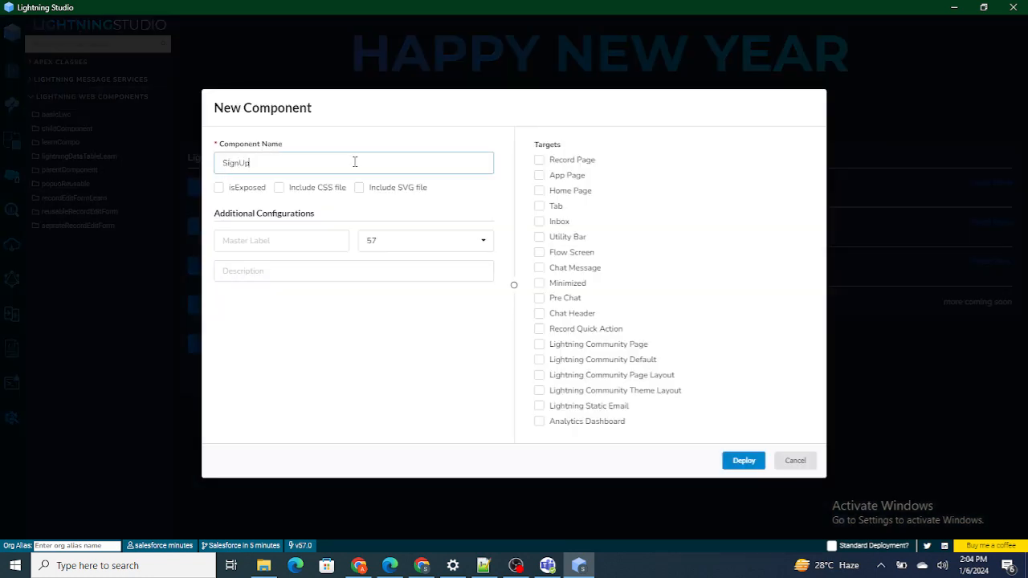
{"action": "type", "text": "Page"}
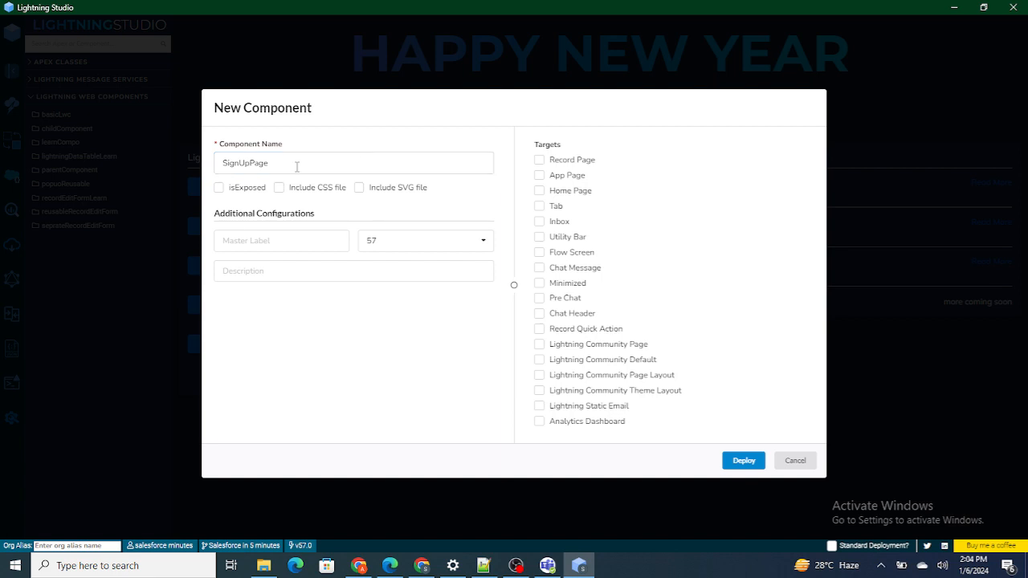
{"action": "left_click", "coordinate": [218, 187]}
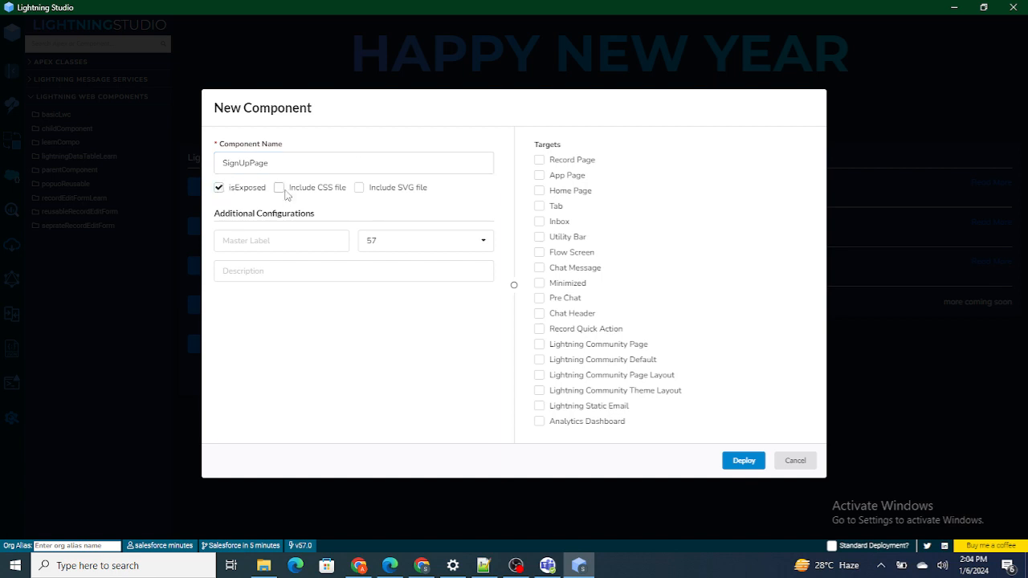
{"action": "left_click", "coordinate": [280, 187]}
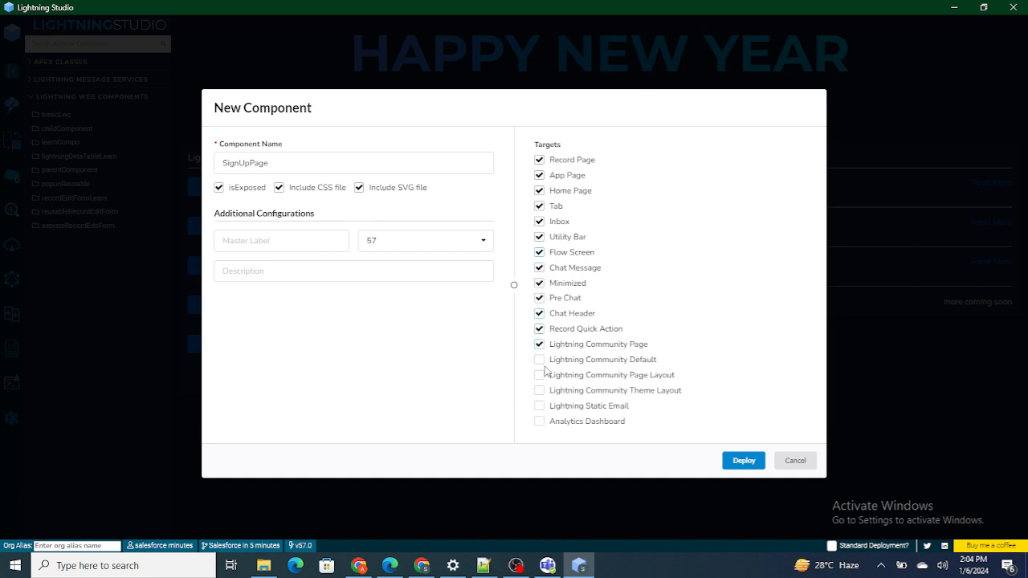
{"action": "left_click", "coordinate": [539, 374]}
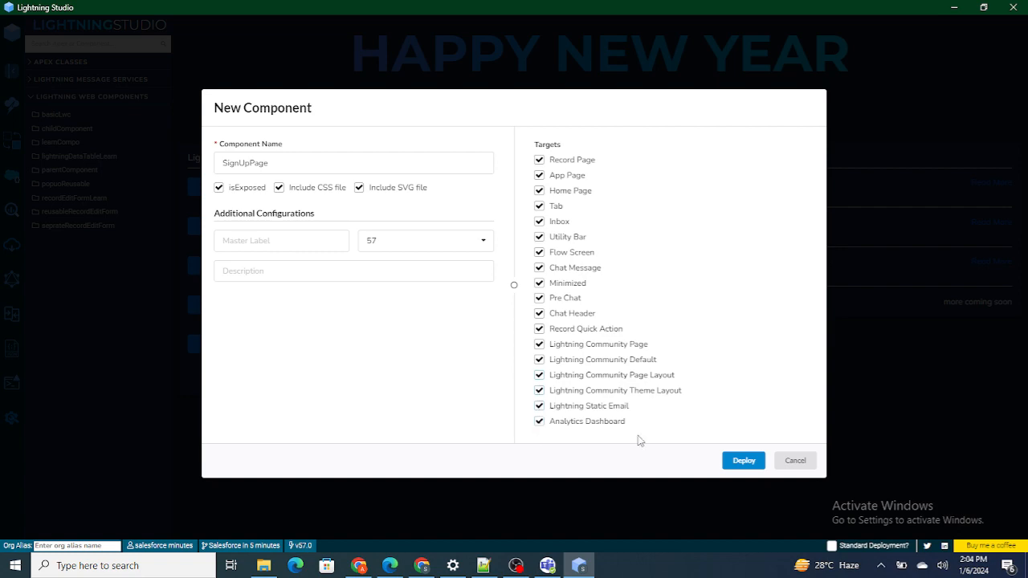
{"action": "left_click", "coordinate": [742, 460]}
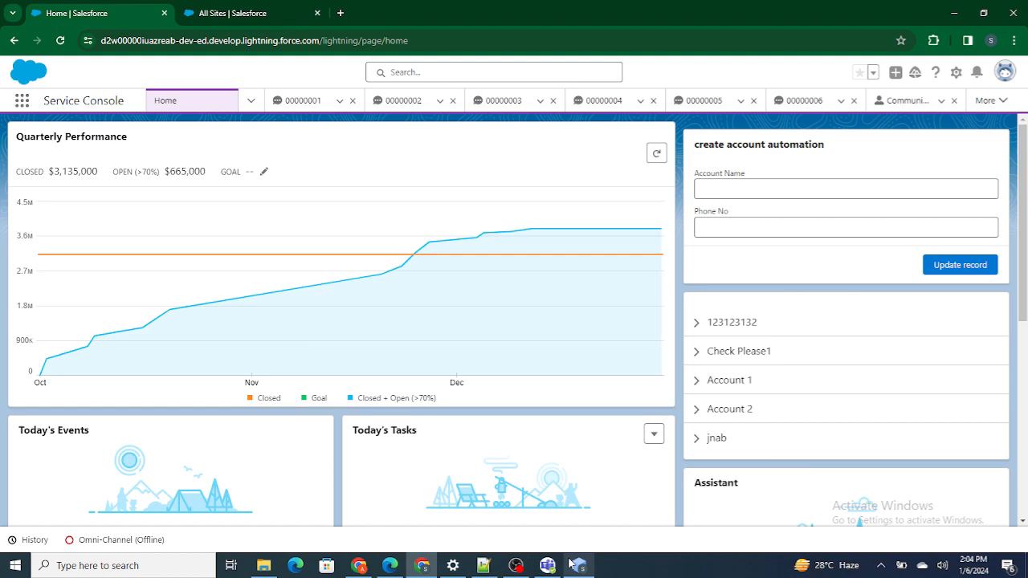
- Note 'Account ---> Contact (Enable Customer User) ---> User' in Notepad++, then return to signUpPage.html
{"action": "left_click", "coordinate": [483, 565]}
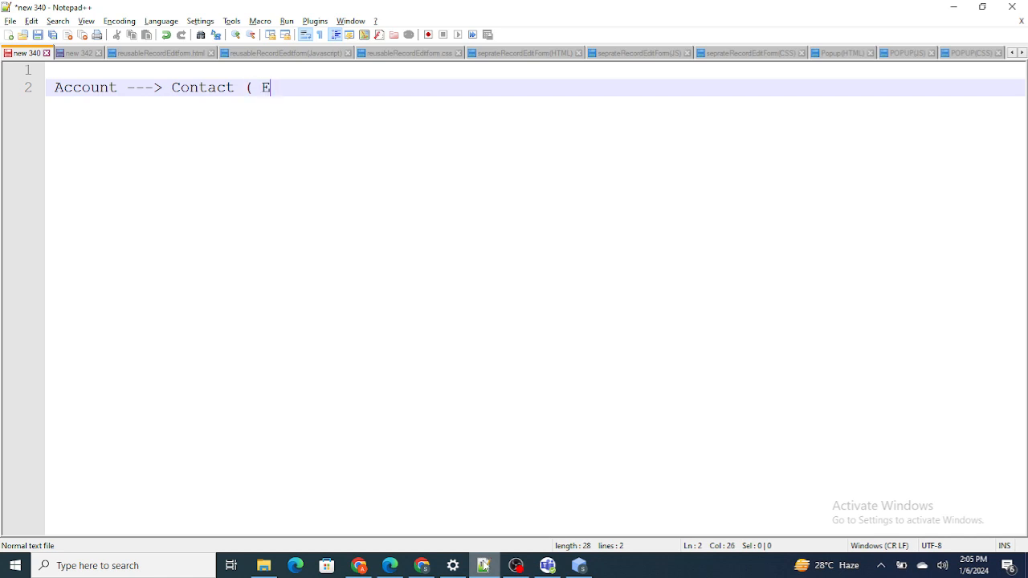
{"action": "type", "text": "nable Customer User"}
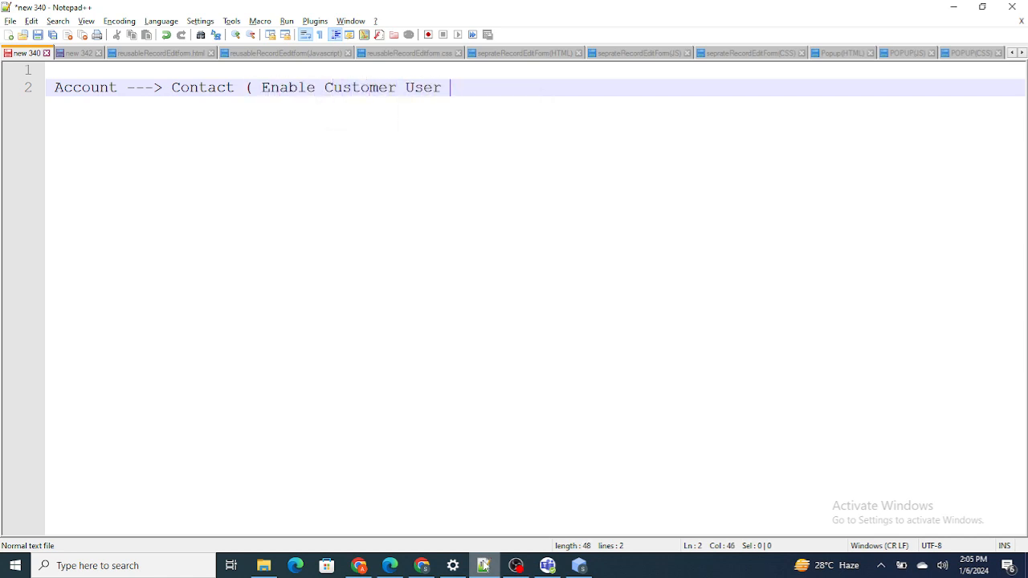
{"action": "type", "text": ")"}
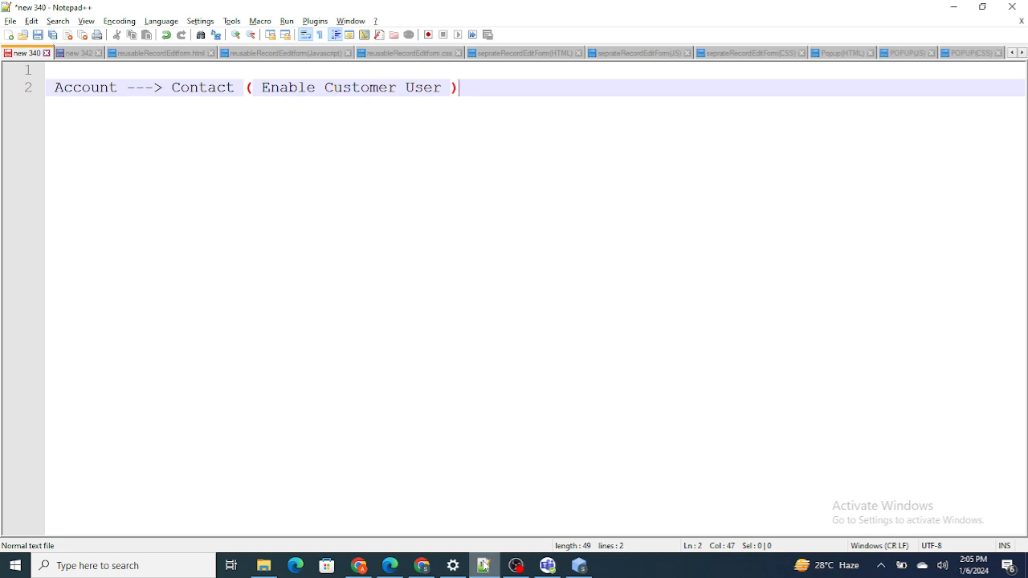
{"action": "type", "text": "---> User"}
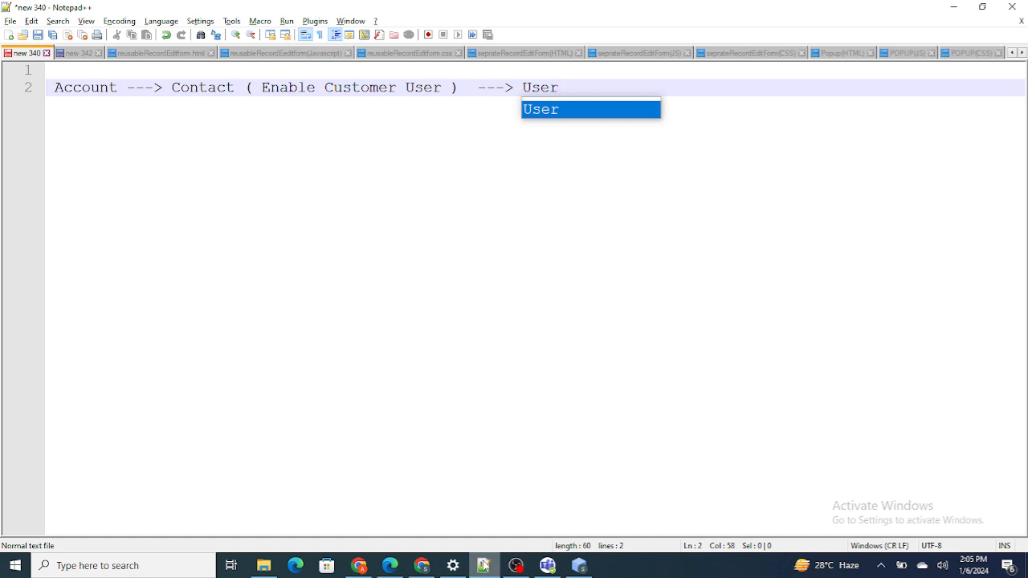
{"action": "mouse_move", "coordinate": [484, 566]}
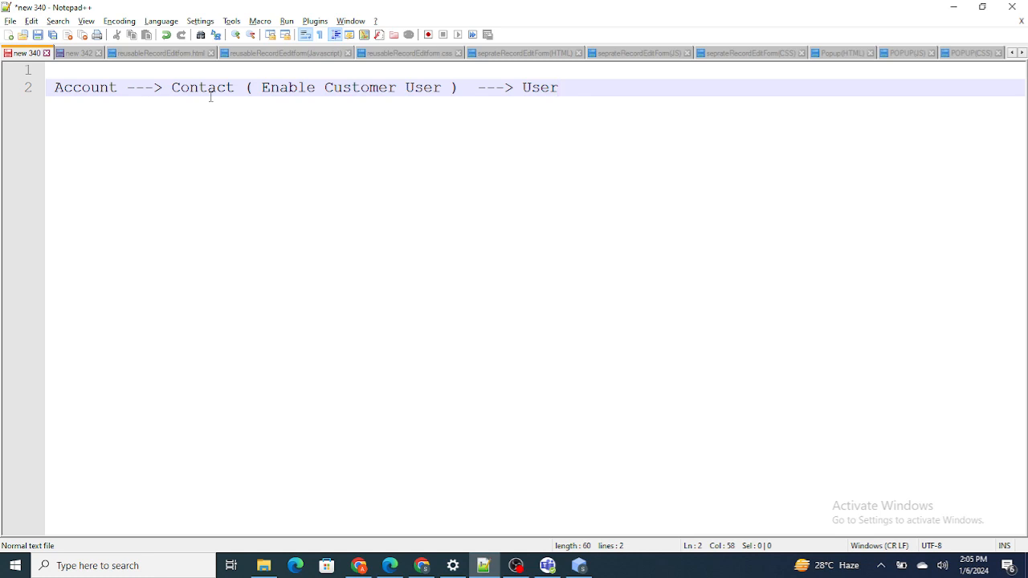
{"action": "left_click", "coordinate": [558, 88]}
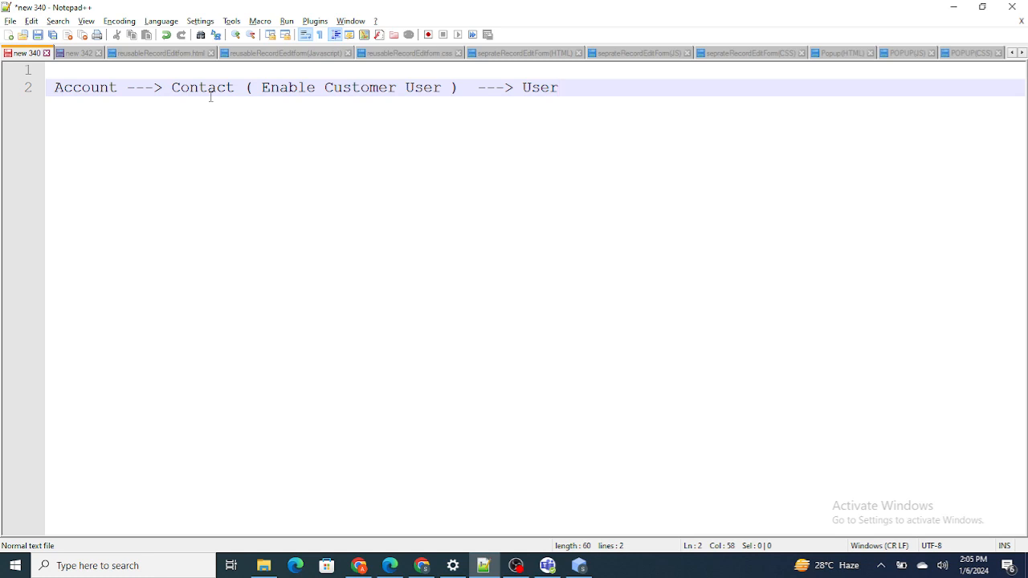
{"action": "mouse_move", "coordinate": [180, 160]}
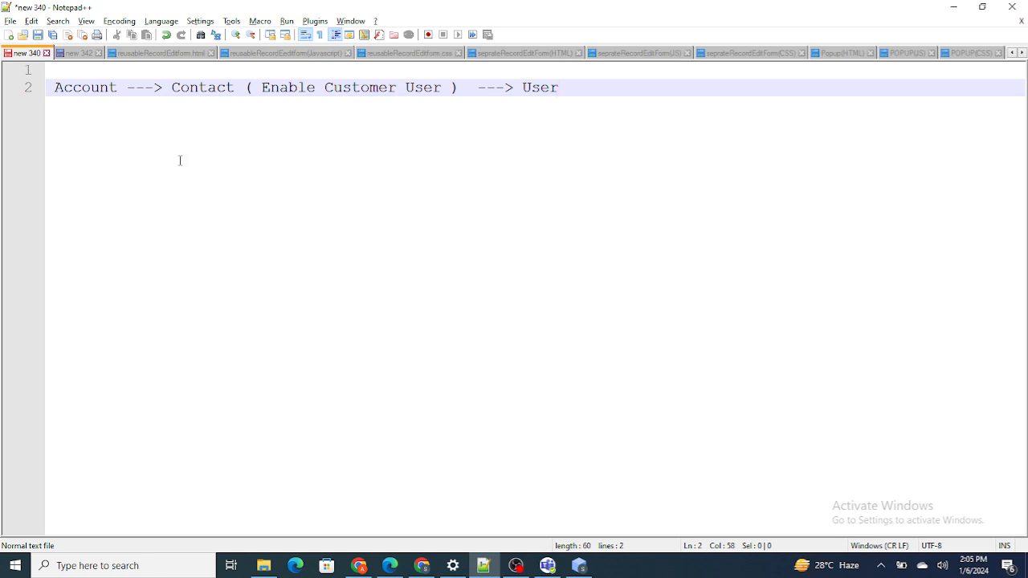
{"action": "left_click", "coordinate": [578, 565]}
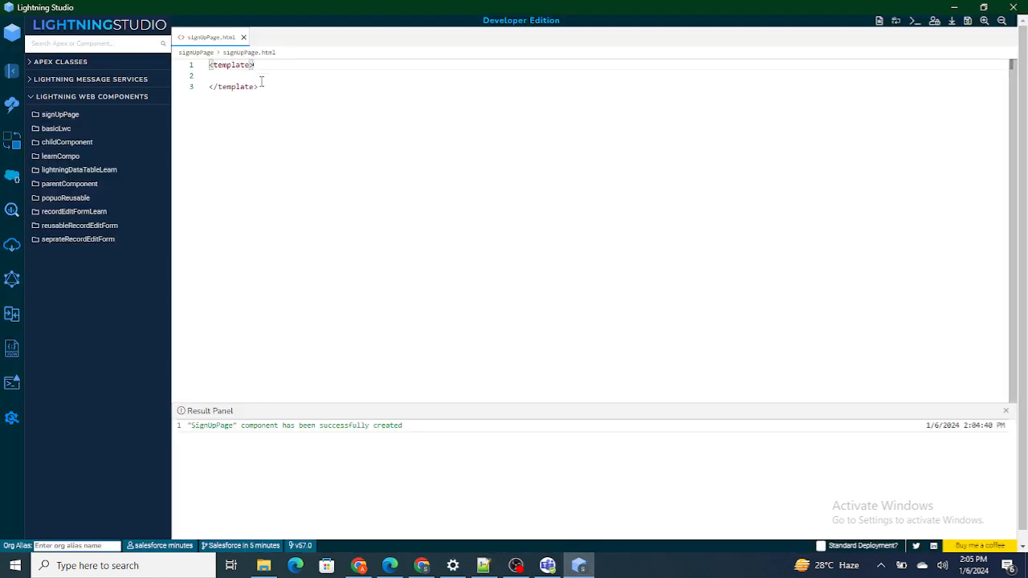
- Insert a lightning-input element and set its name and label to First Name
{"action": "type", "text": "<lightning"}
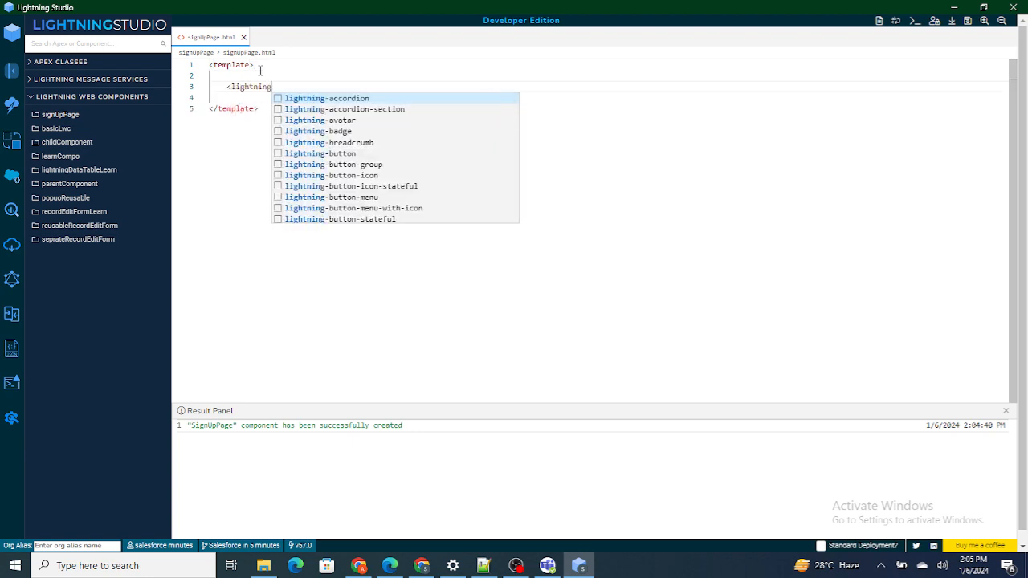
{"action": "type", "text": "-in"}
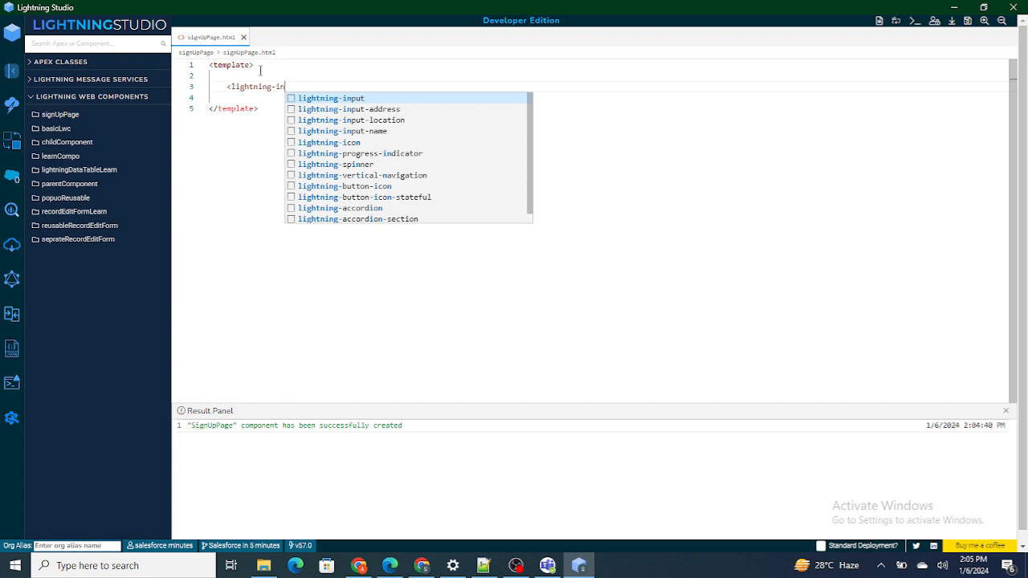
{"action": "left_click", "coordinate": [331, 98]}
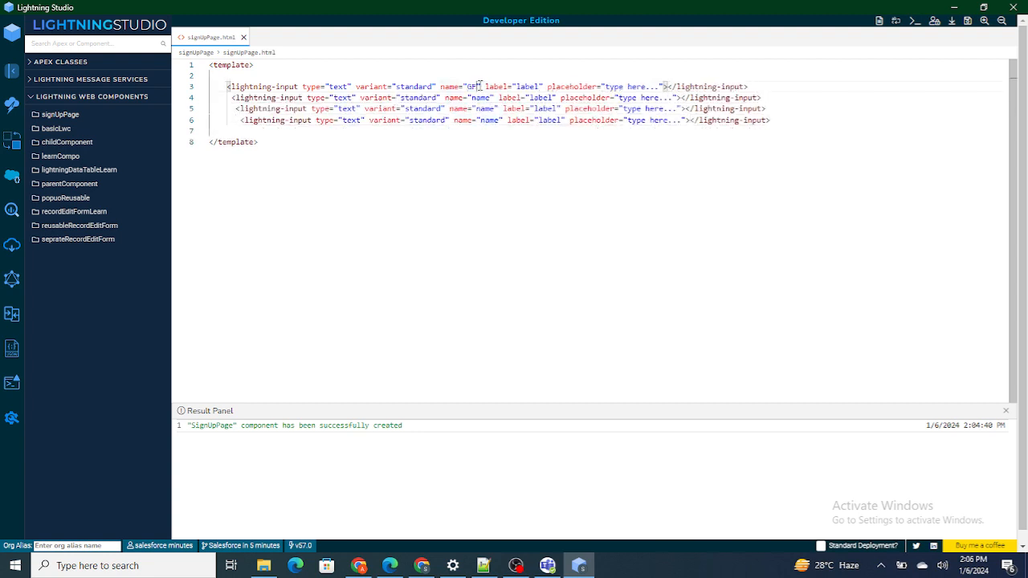
{"action": "type", "text": "First Name"}
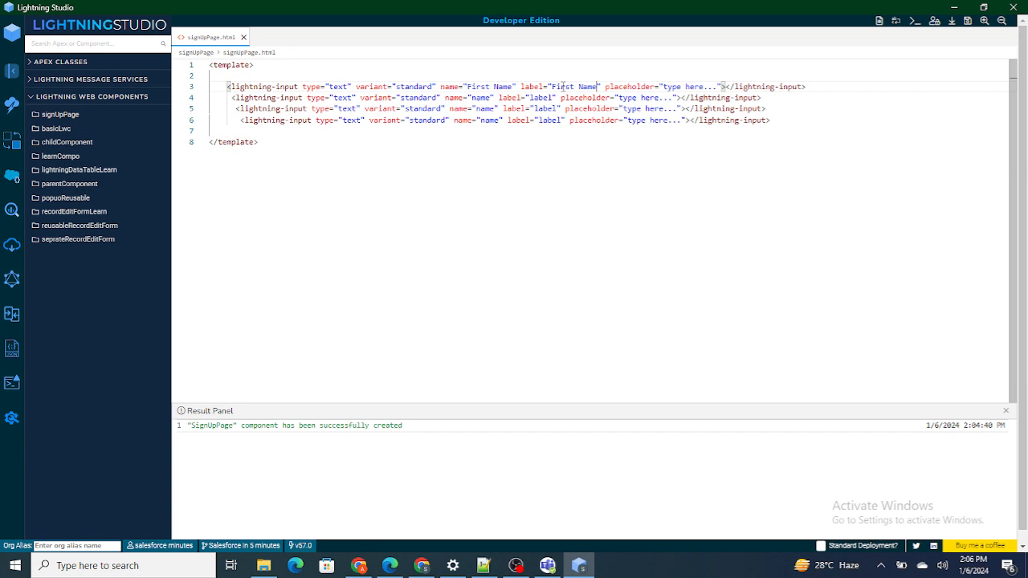
{"action": "type", "text": "First Name"}
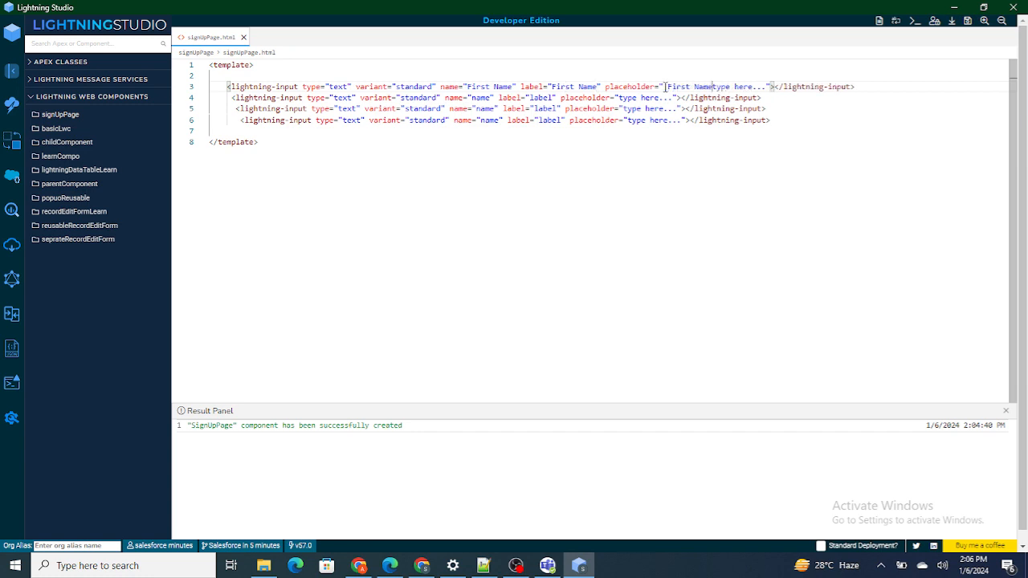
- Set up the remaining inputs as Last Name, Email and Phone No
{"action": "double_click", "coordinate": [482, 97]}
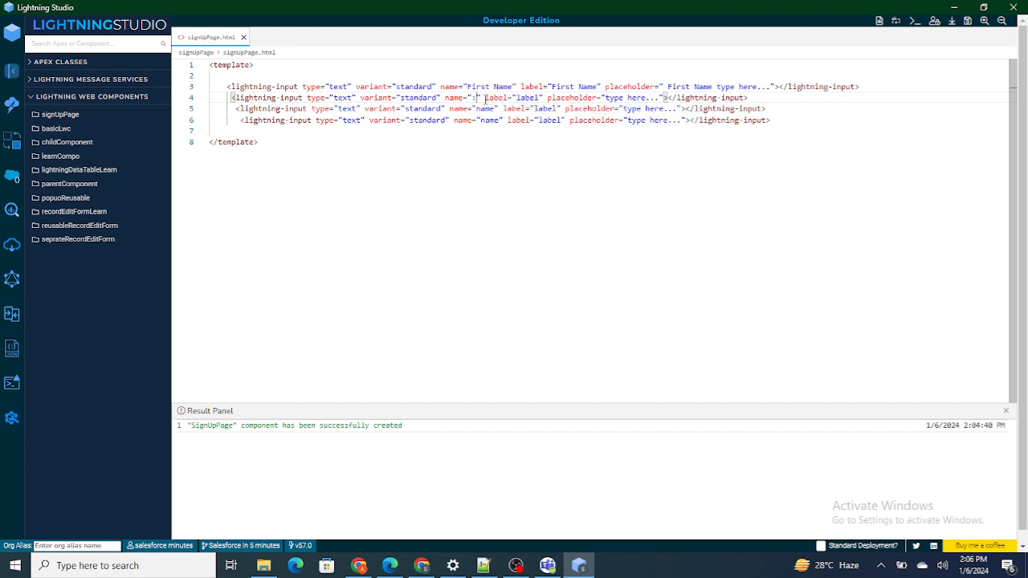
{"action": "type", "text": "Last Name"}
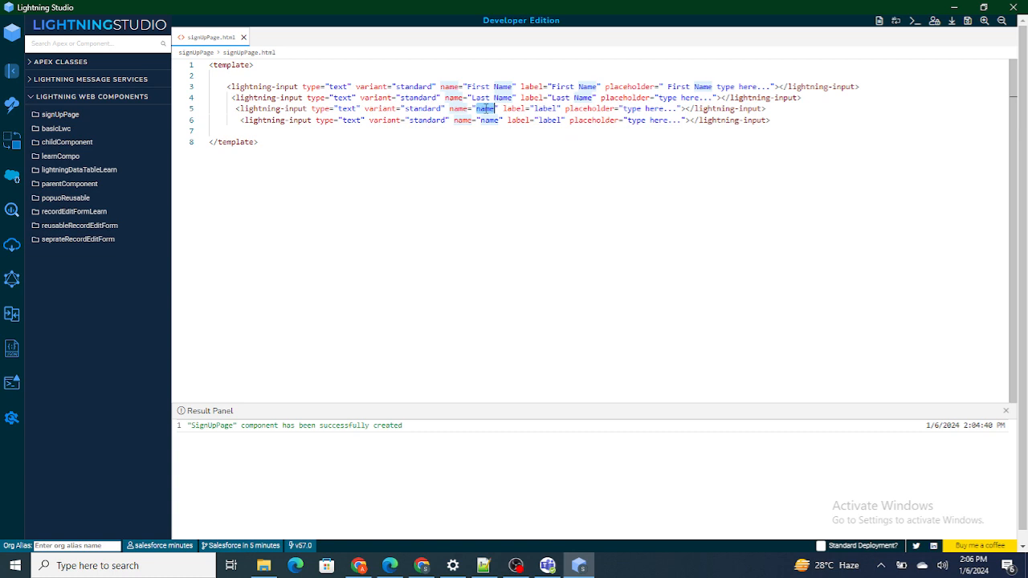
{"action": "type", "text": "Email"}
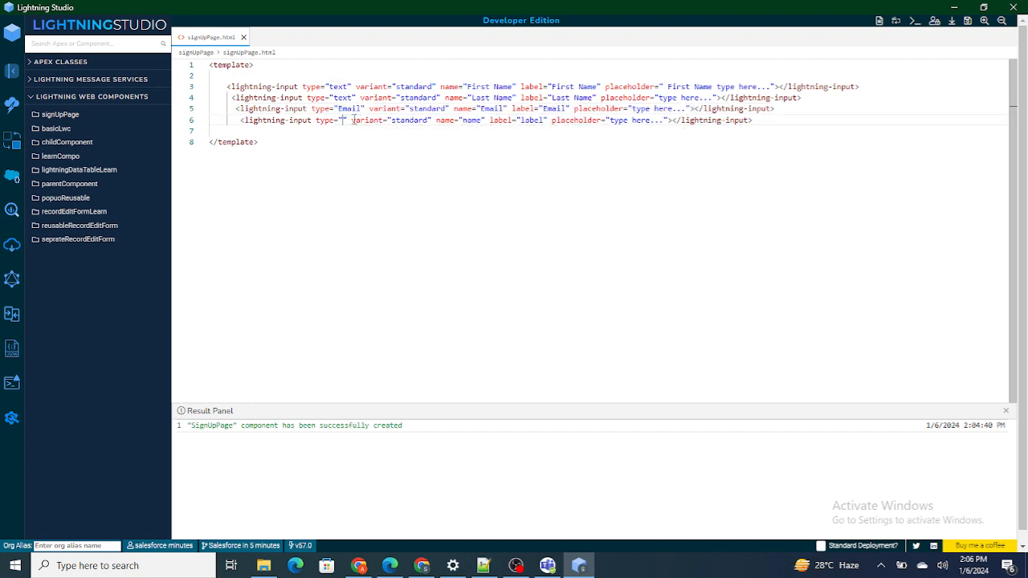
{"action": "type", "text": "Phone"}
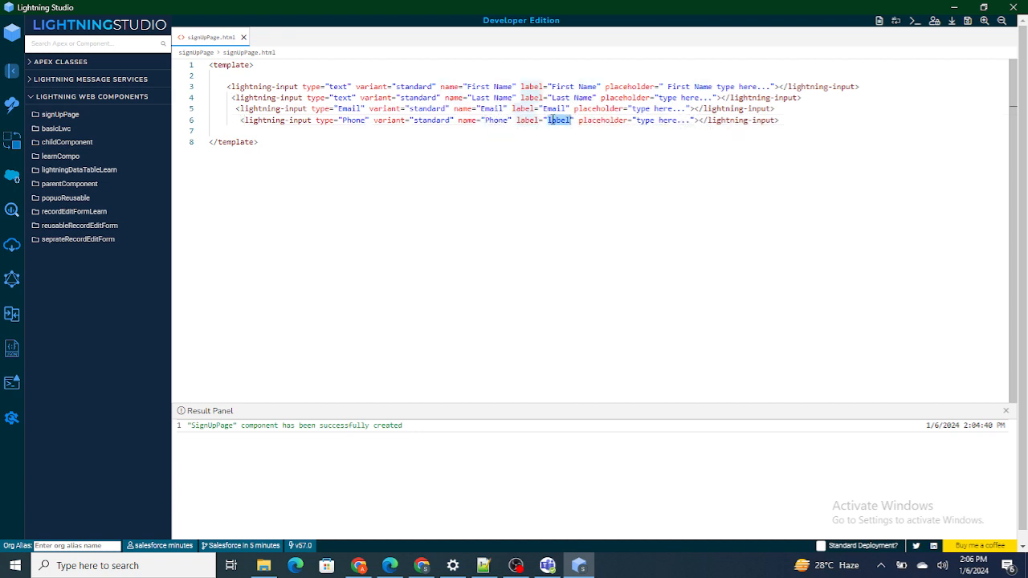
{"action": "type", "text": "Phone No"}
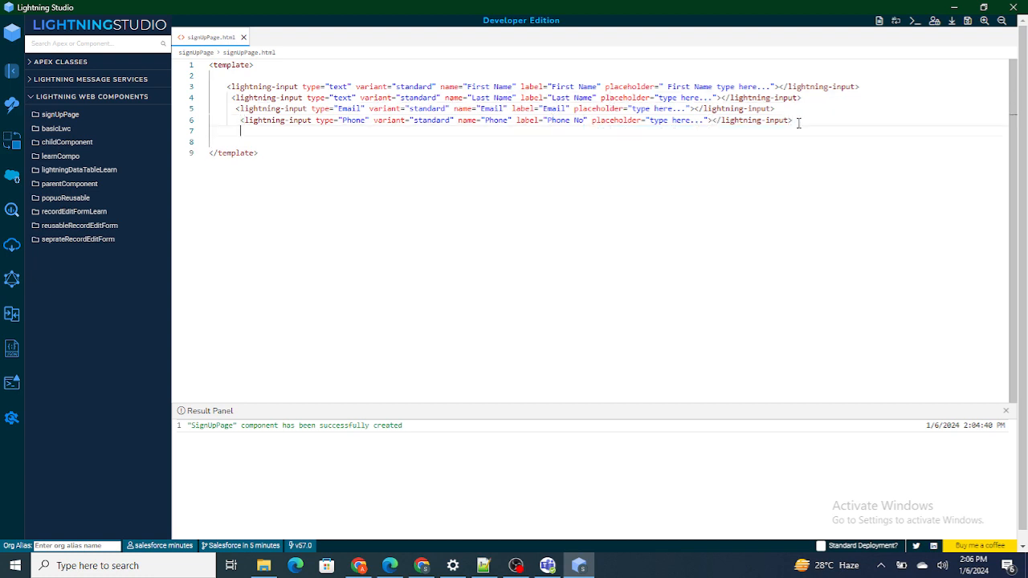
- Add a Brand lightning-button labelled Sign Up with onclick handleSignup
{"action": "type", "text": "<s"}
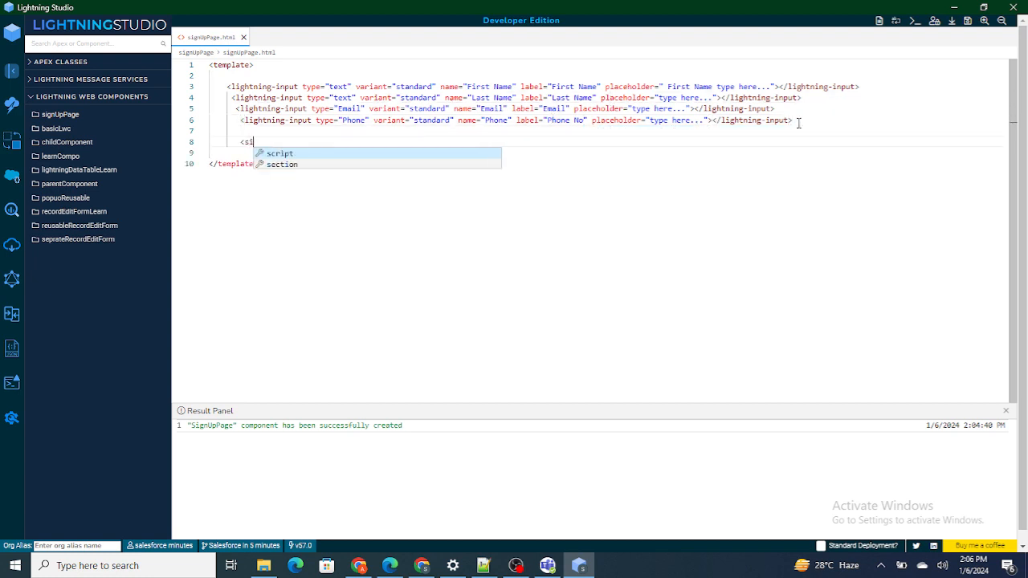
{"action": "type", "text": "li"}
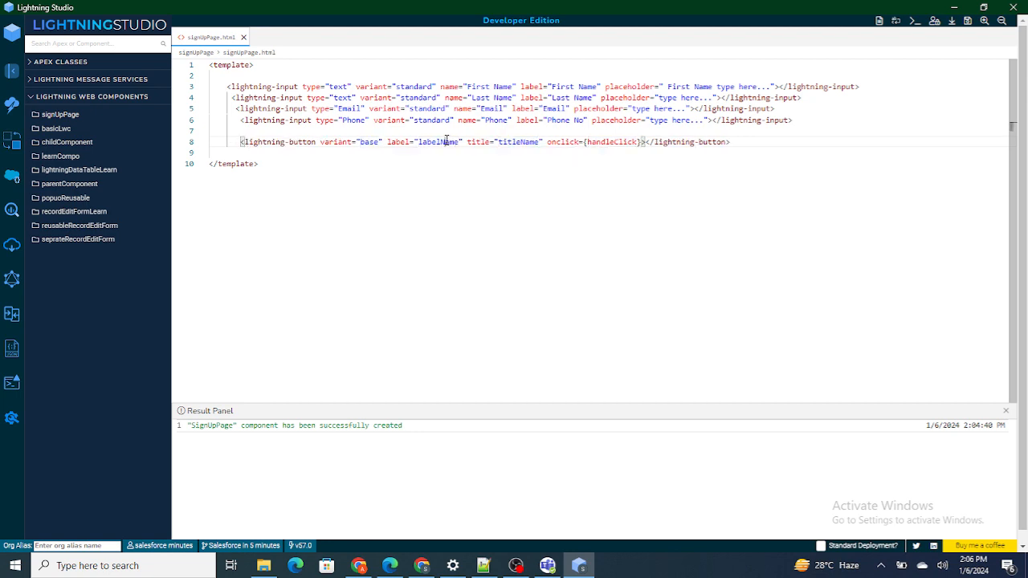
{"action": "type", "text": "Sign Up"}
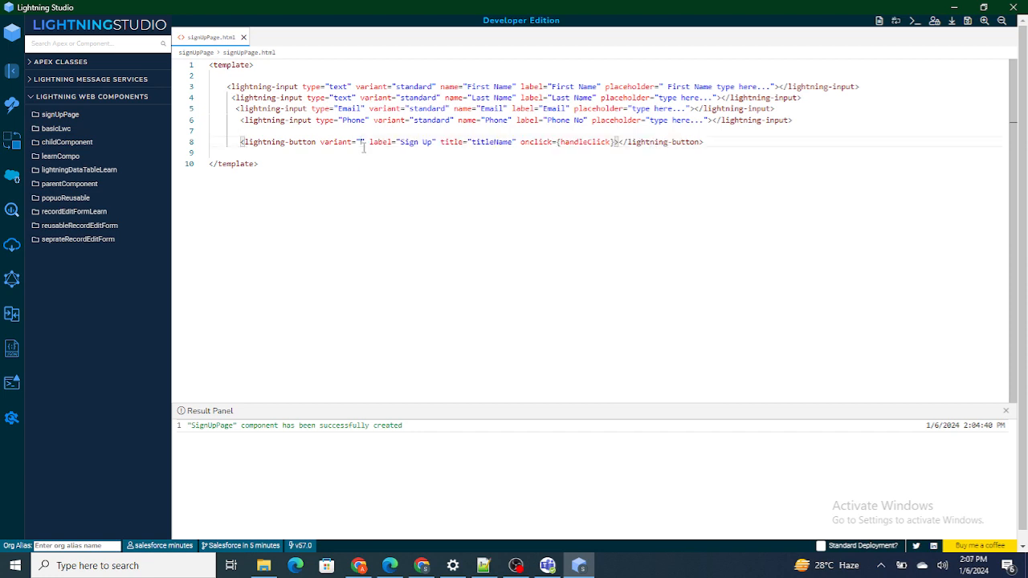
{"action": "type", "text": "Brand"}
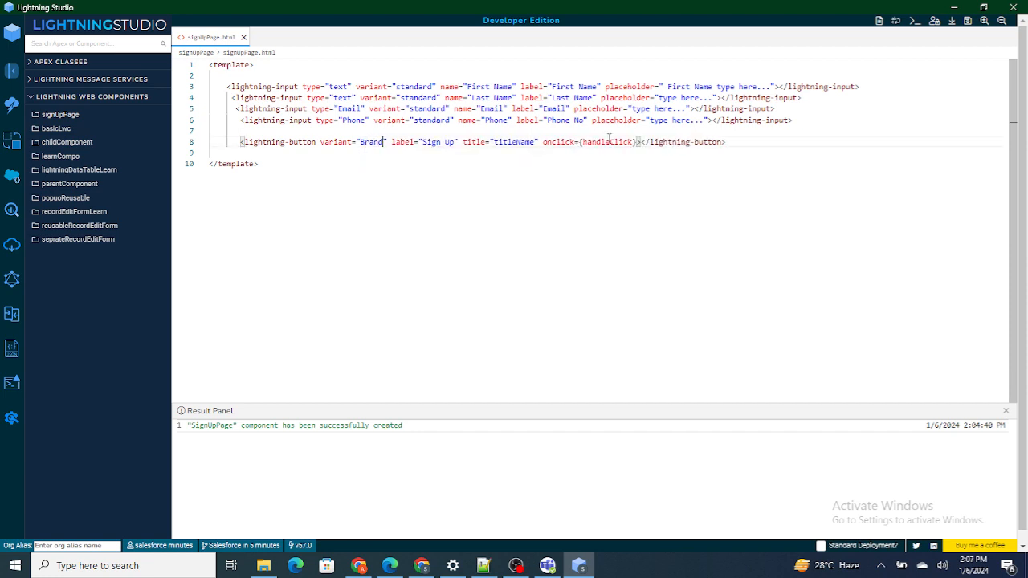
{"action": "double_click", "coordinate": [610, 142]}
{"action": "type", "text": "Signu"}
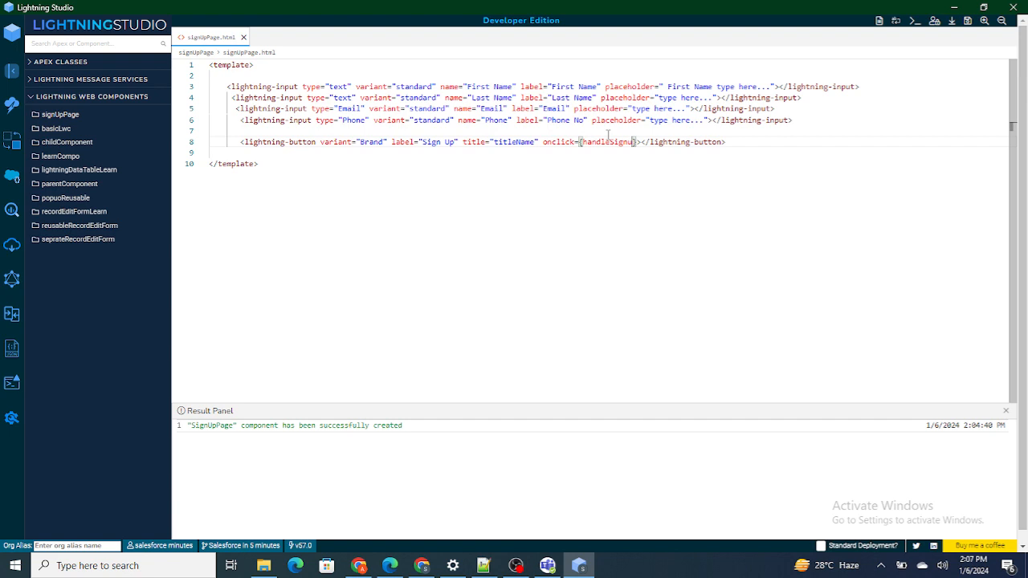
{"action": "double_click", "coordinate": [604, 142]}
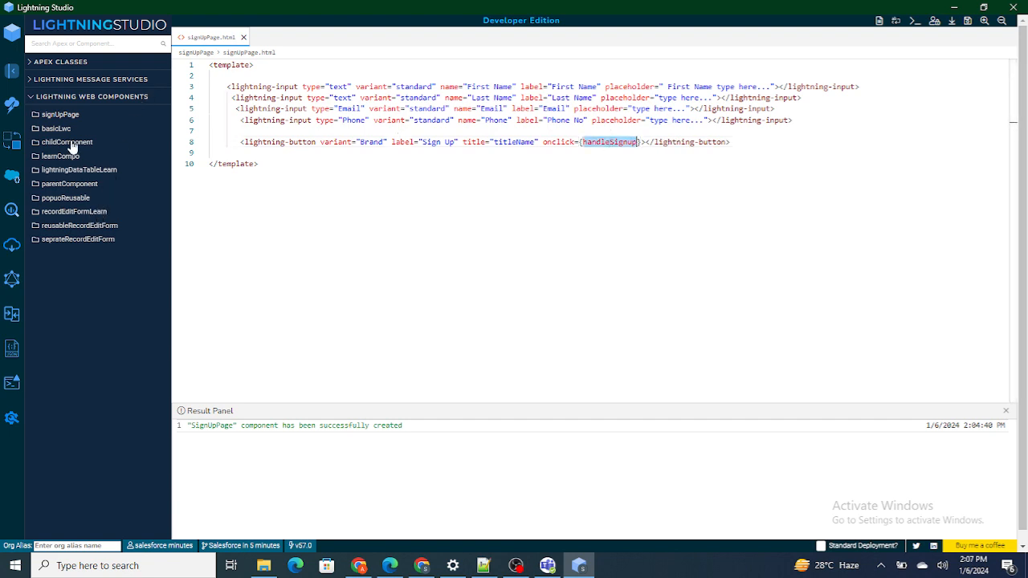
{"action": "left_click", "coordinate": [60, 114]}
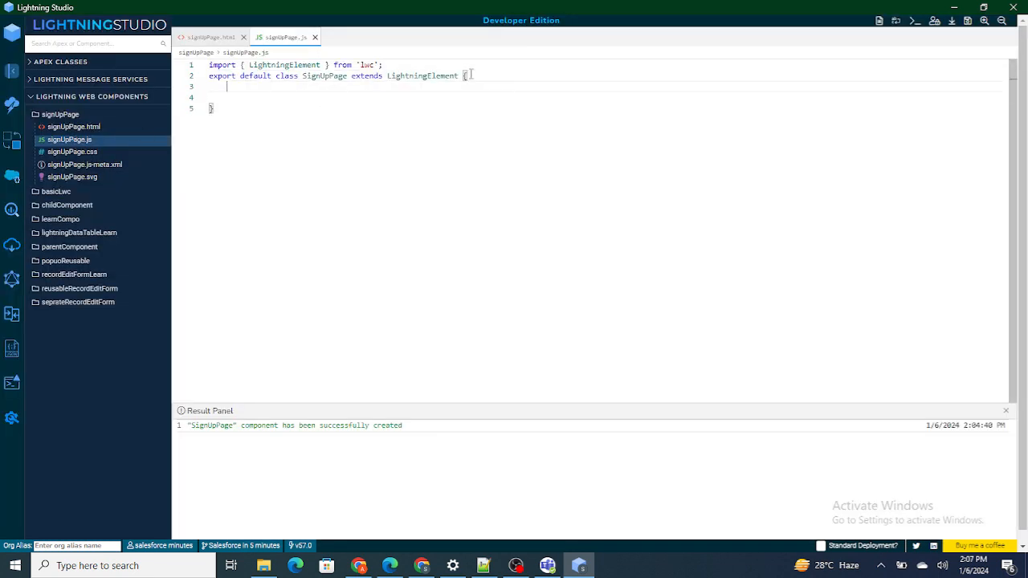
- Add an empty handleSignup() method to signUpPage.js and confirm deployment
{"action": "key", "text": "Enter"}
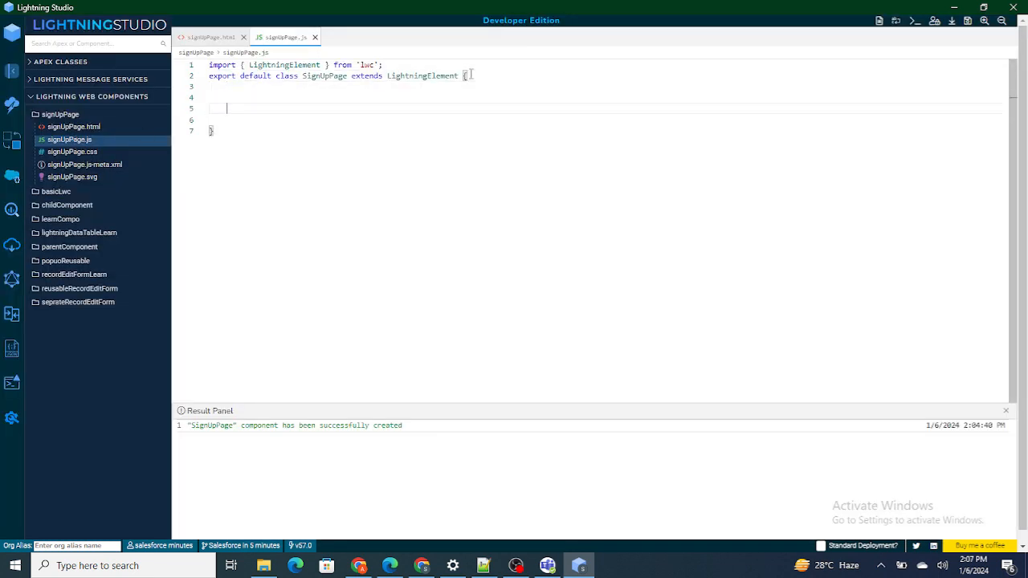
{"action": "type", "text": "handleSignup(){"}
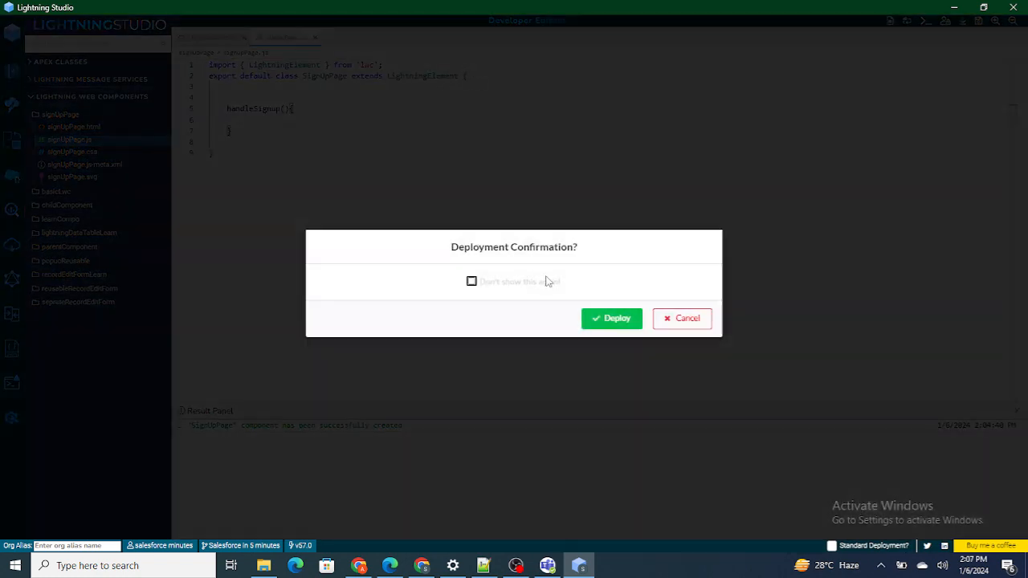
{"action": "left_click", "coordinate": [611, 318]}
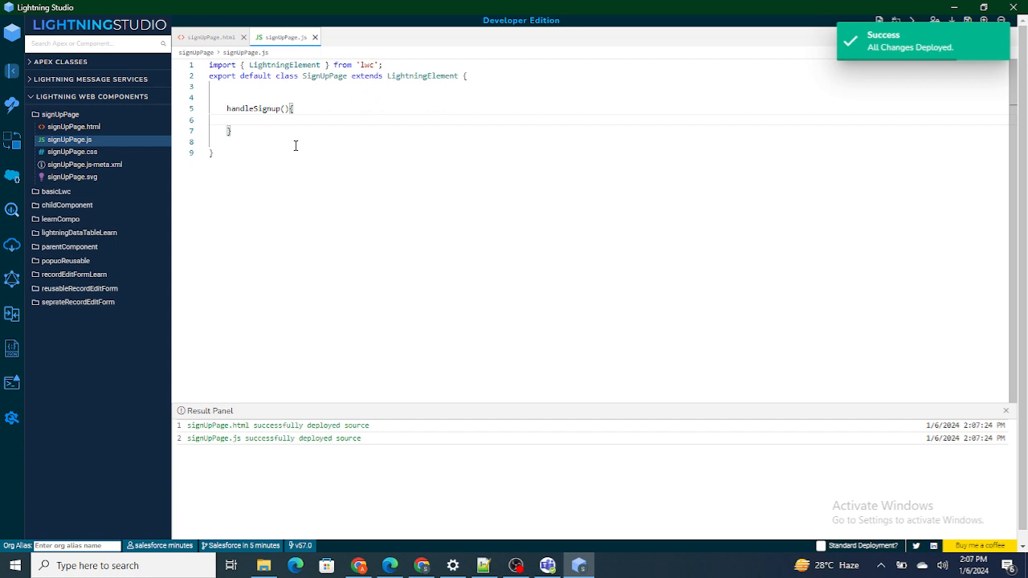
{"action": "left_click", "coordinate": [210, 37]}
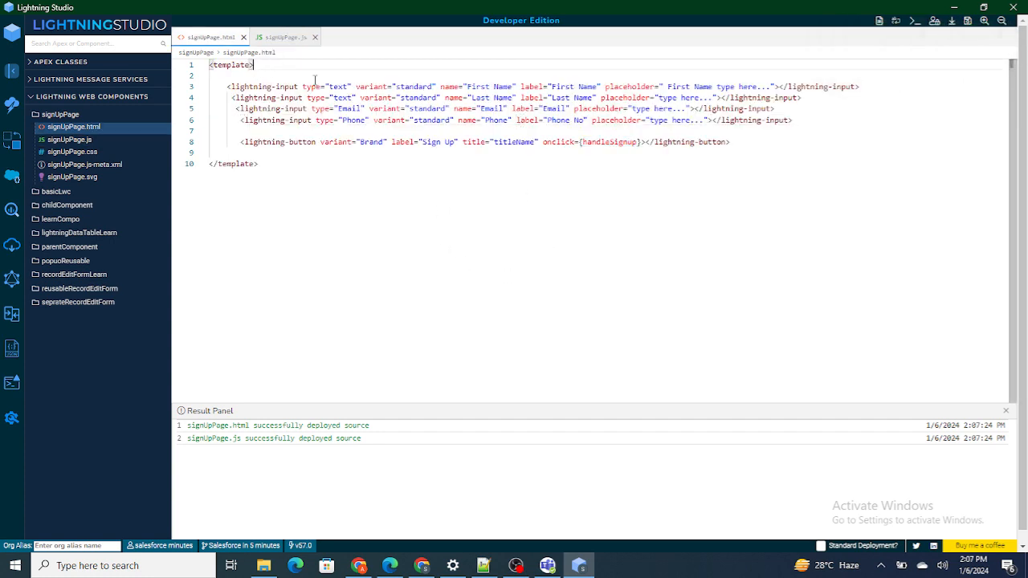
- Move the </lightning-card> closing tag below the Sign Up button, then deploy
{"action": "type", "text": "Ligh"}
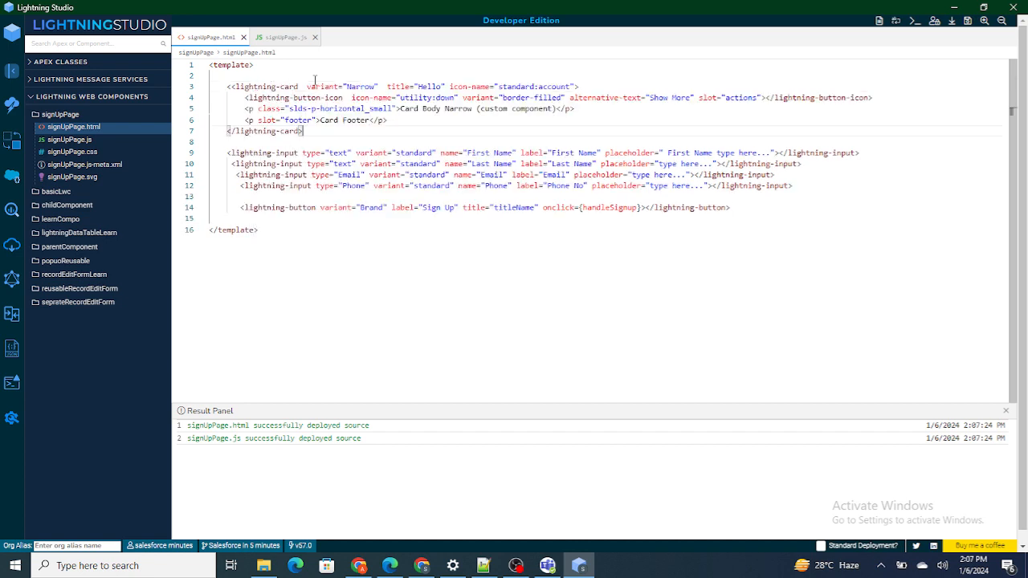
{"action": "double_click", "coordinate": [255, 130]}
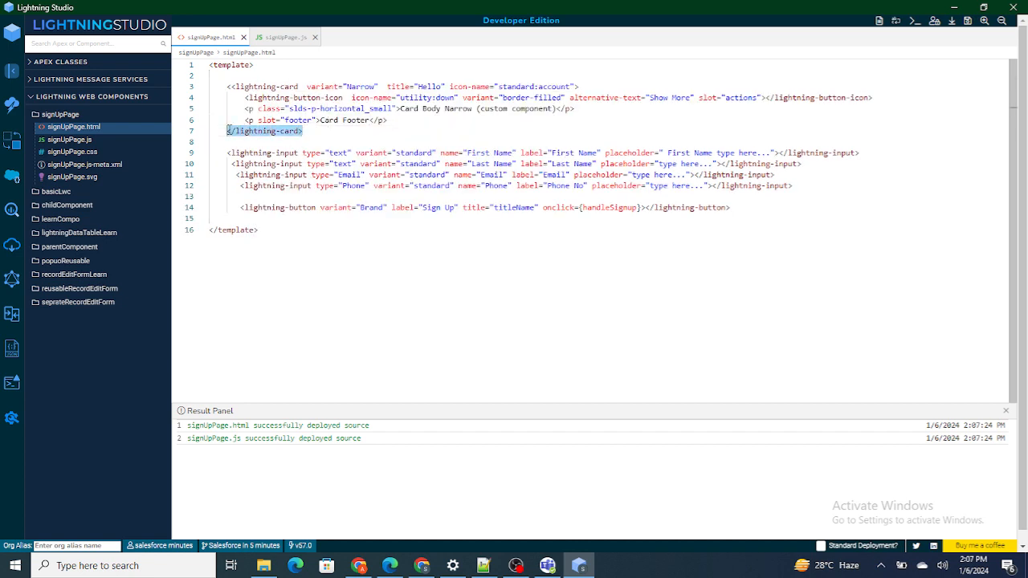
{"action": "key", "text": "Delete"}
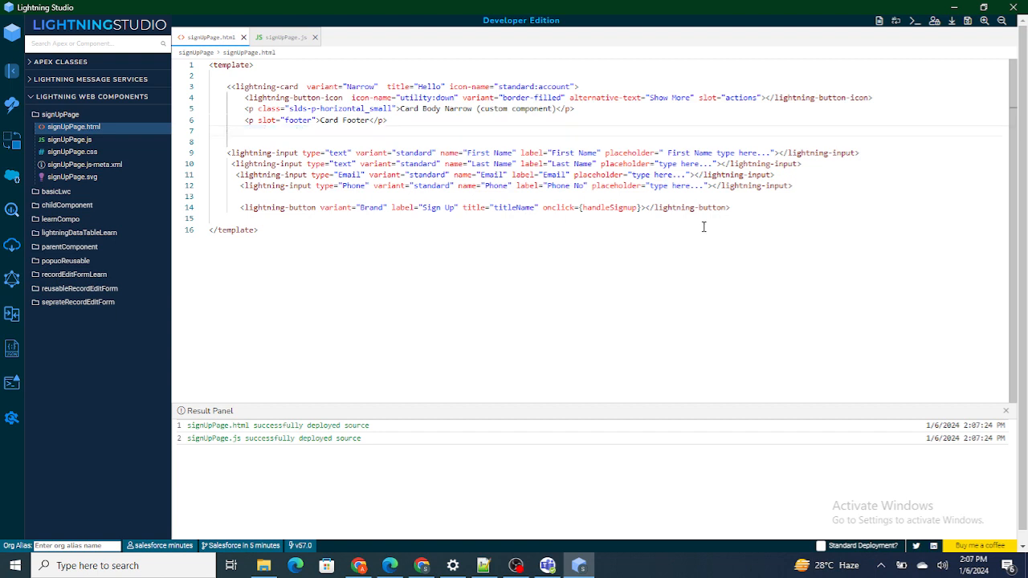
{"action": "type", "text": "</lightning-card>"}
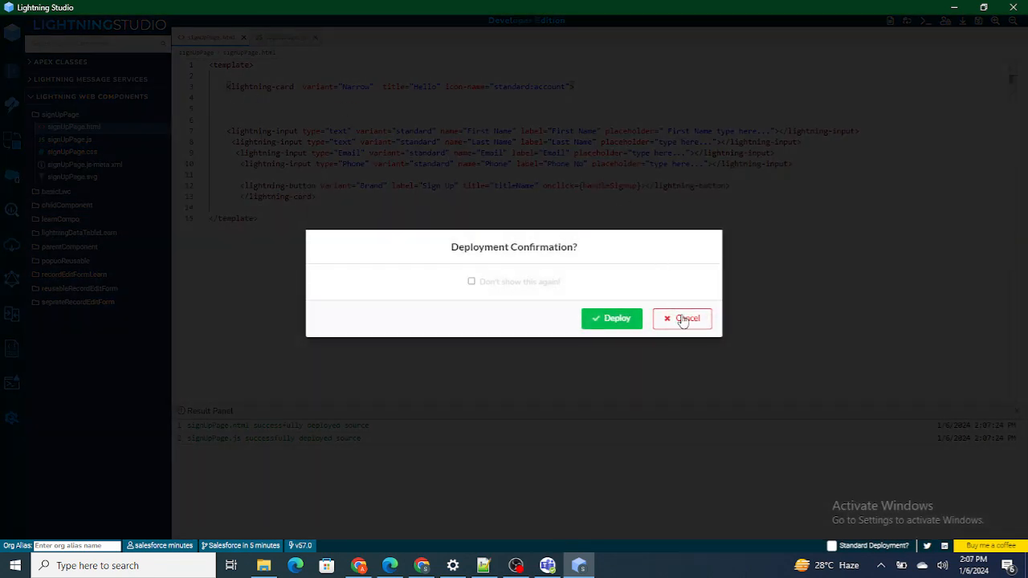
{"action": "left_click", "coordinate": [682, 318]}
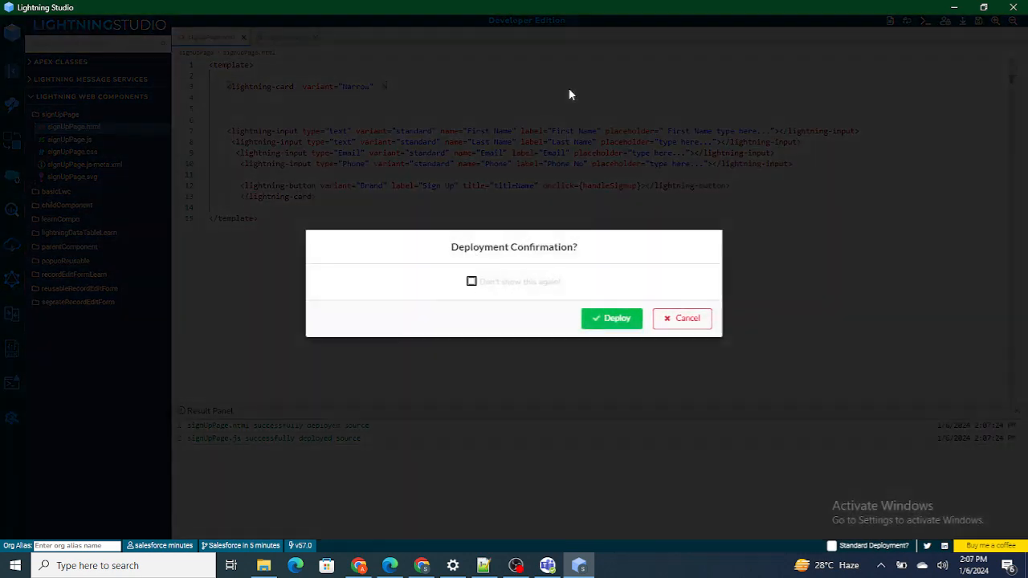
{"action": "left_click", "coordinate": [611, 318]}
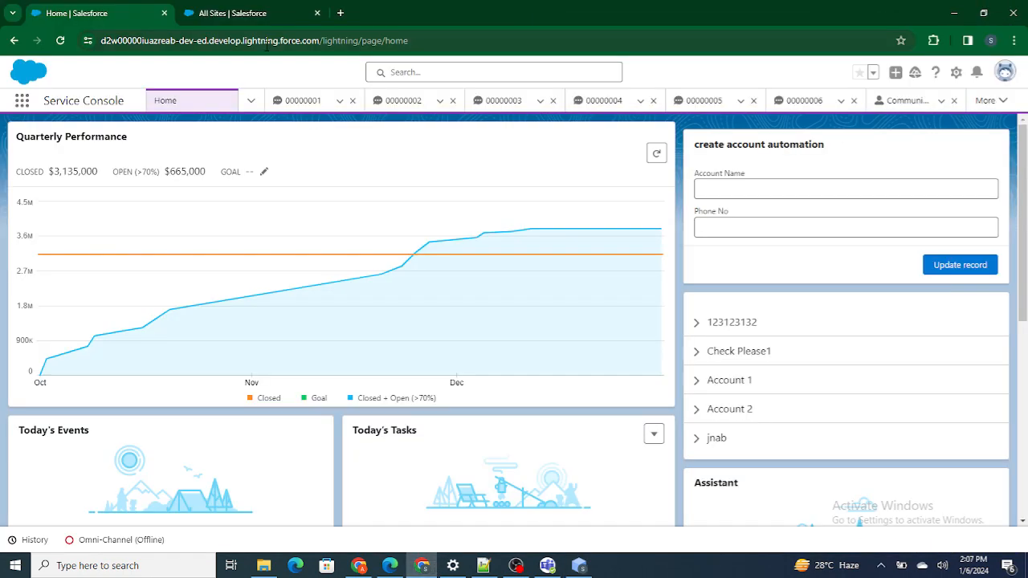
- From the Setup gear, open Edit Page for the User Record Page in a new tab
{"action": "left_click", "coordinate": [955, 72]}
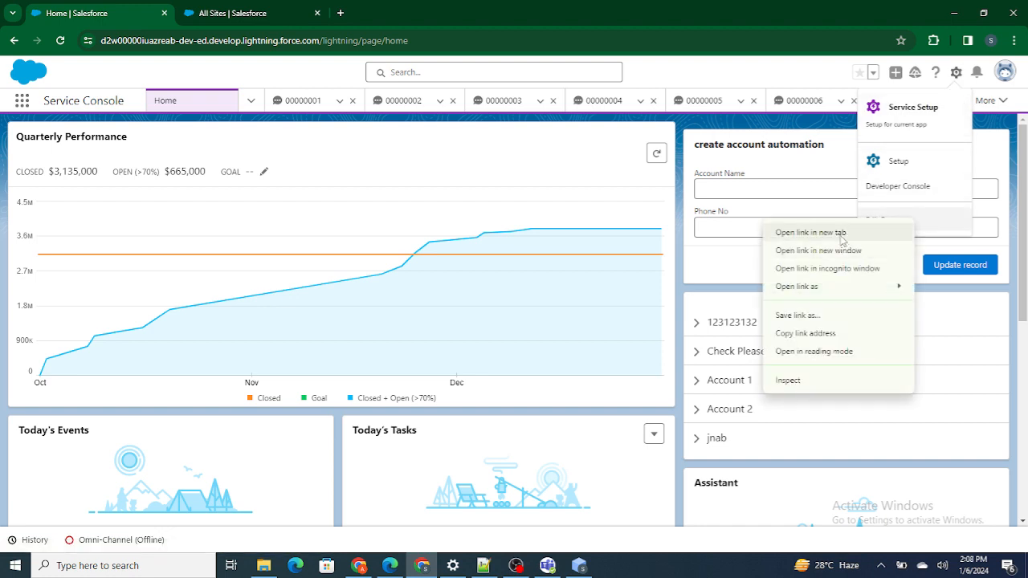
{"action": "left_click", "coordinate": [810, 232]}
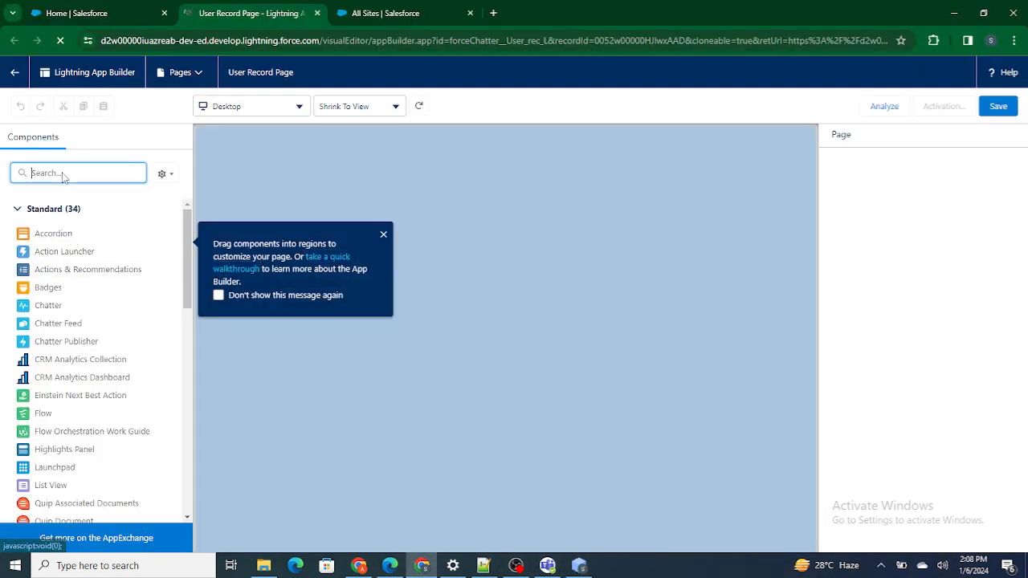
- Search components for 'Sign' to preview signUpPage, then leave the builder without saving
{"action": "type", "text": "Sign"}
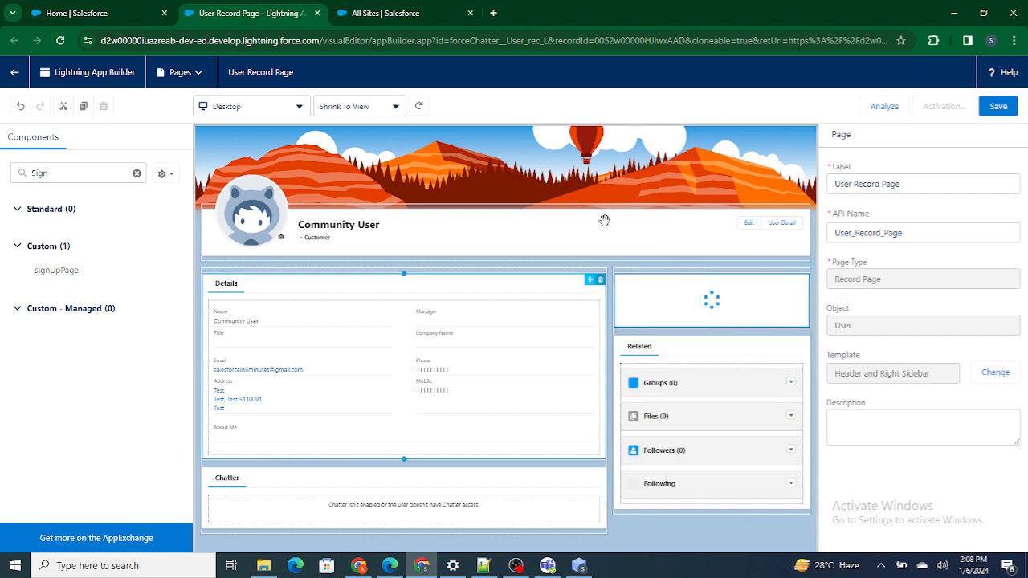
{"action": "left_click", "coordinate": [14, 72]}
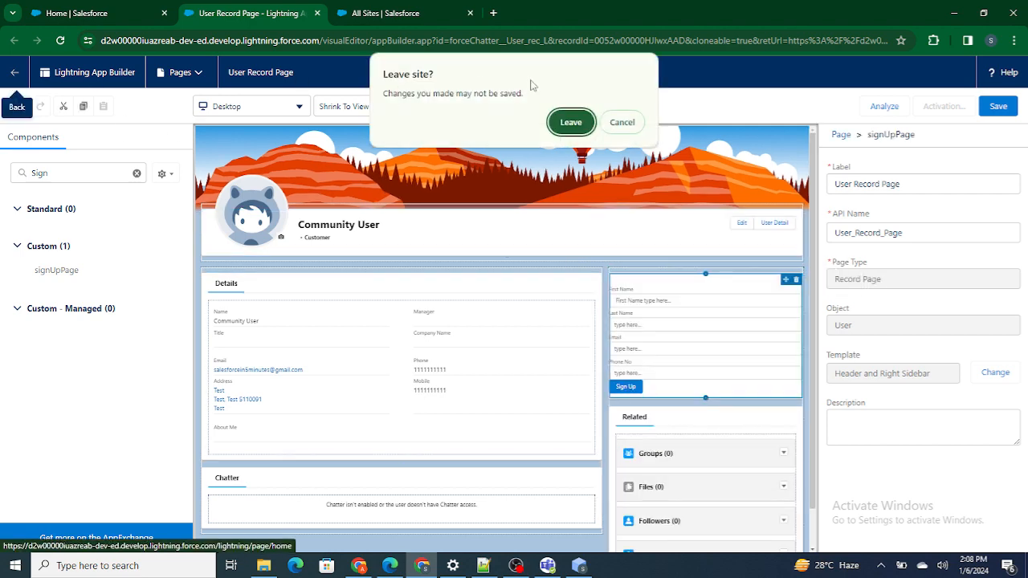
{"action": "left_click", "coordinate": [571, 122]}
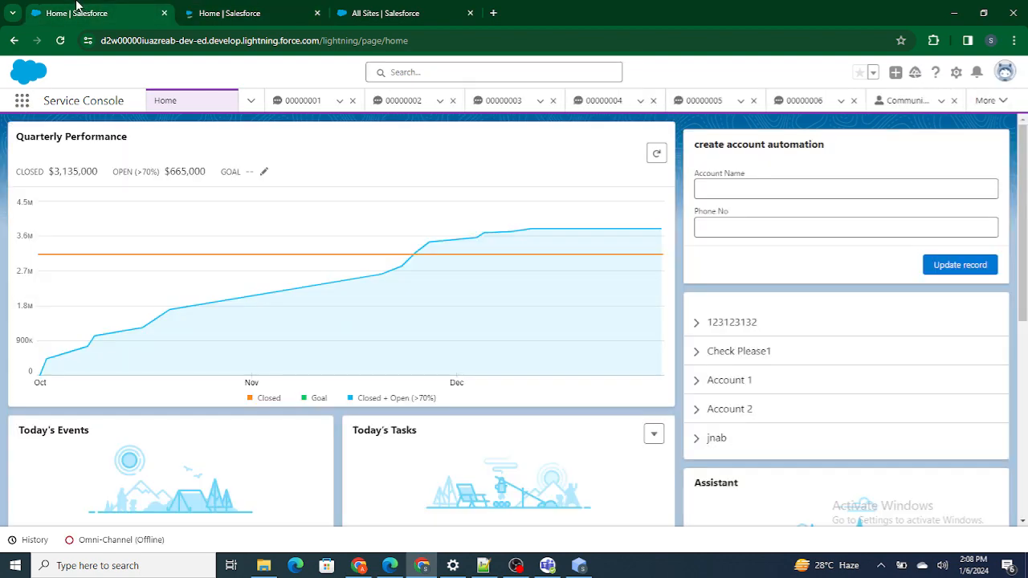
- Reopen Edit Page from the Setup gear menu using the link's new-tab option
{"action": "left_click", "coordinate": [955, 72]}
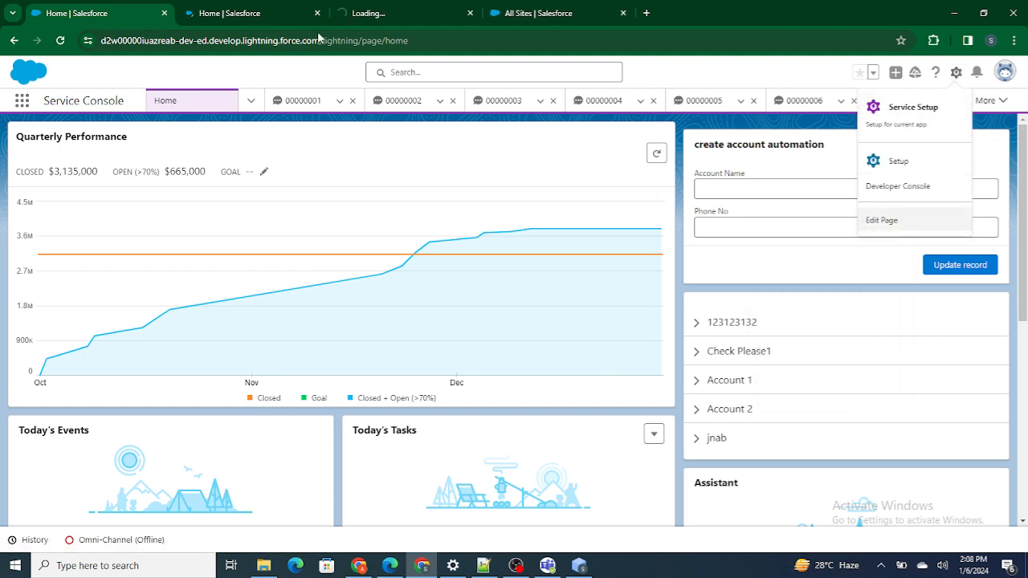
{"action": "left_click", "coordinate": [881, 219]}
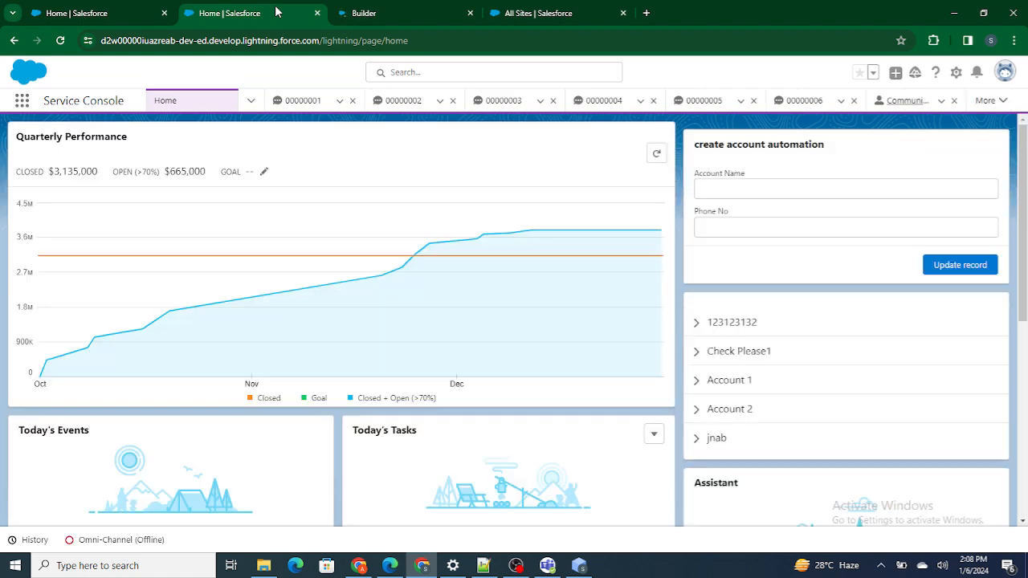
{"action": "left_click", "coordinate": [955, 72]}
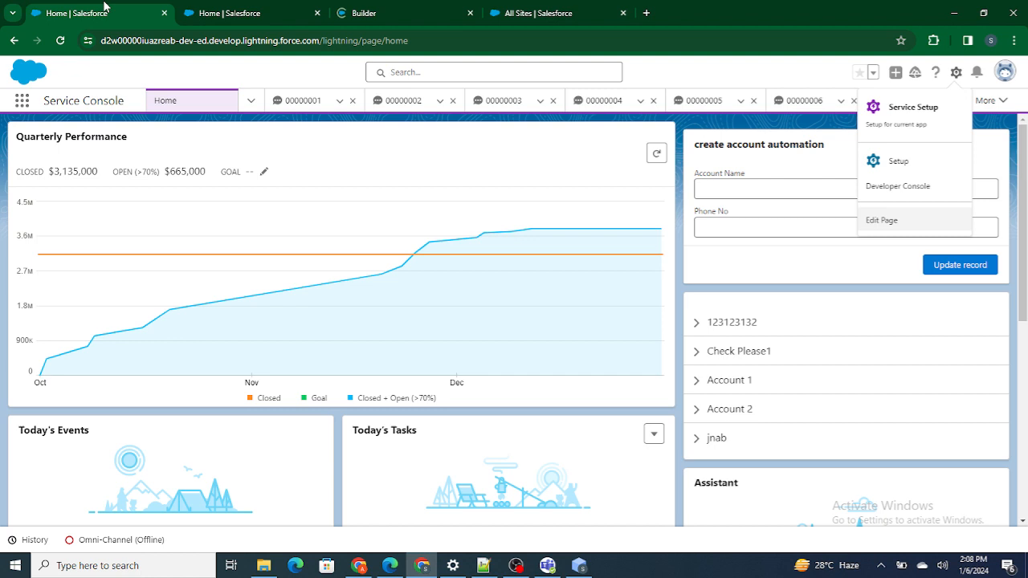
{"action": "mouse_move", "coordinate": [957, 79]}
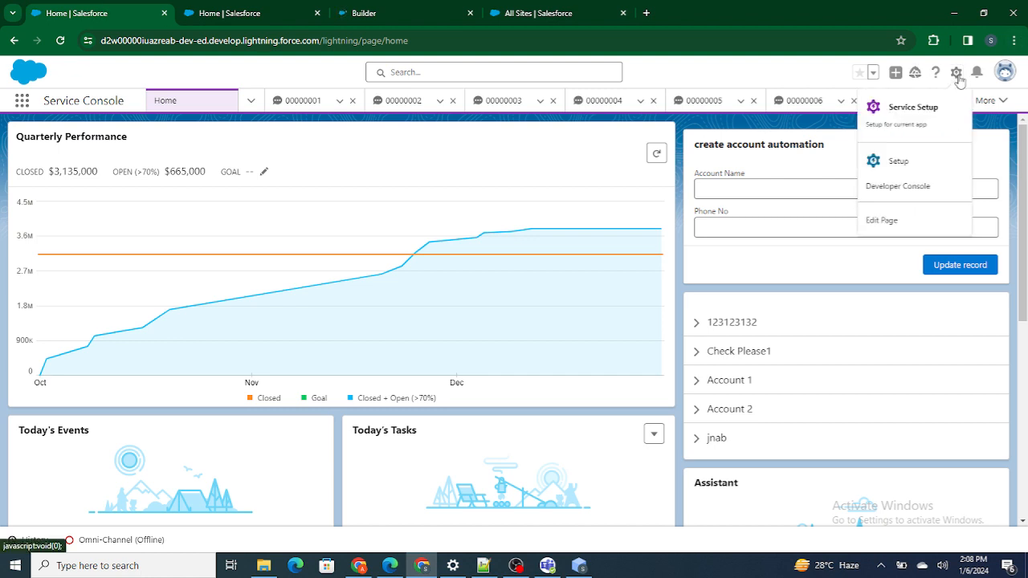
{"action": "right_click", "coordinate": [881, 219]}
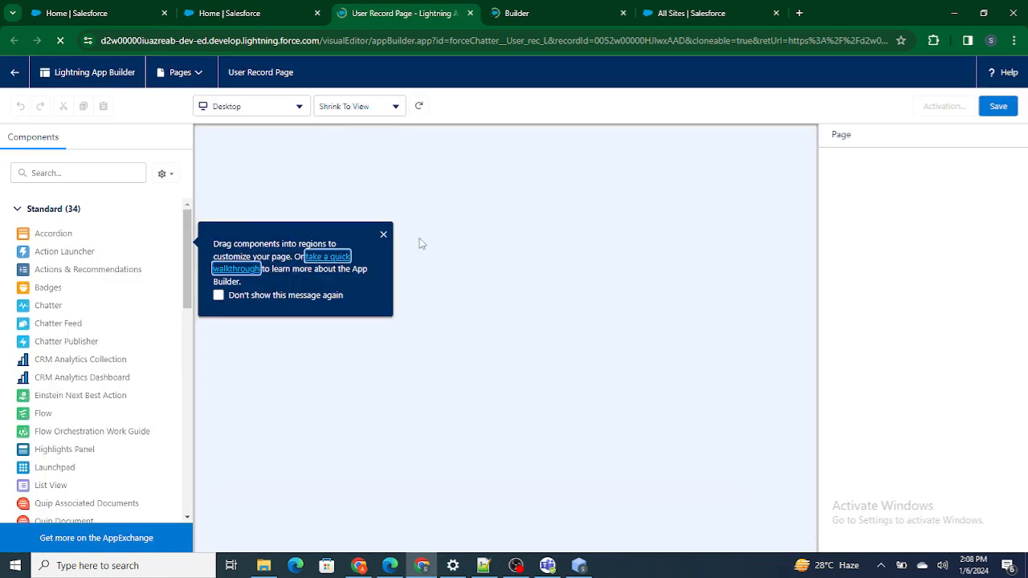
- Preview signUpPage via a 'Sig' search, close the builder unsaved, and return to Lightning Studio
{"action": "left_click", "coordinate": [383, 234]}
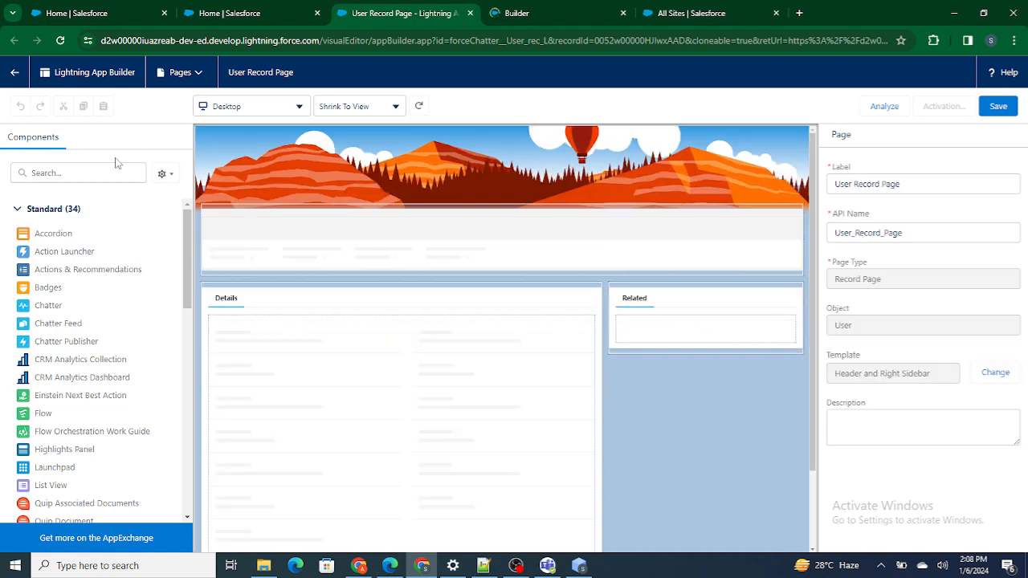
{"action": "type", "text": "Sign"}
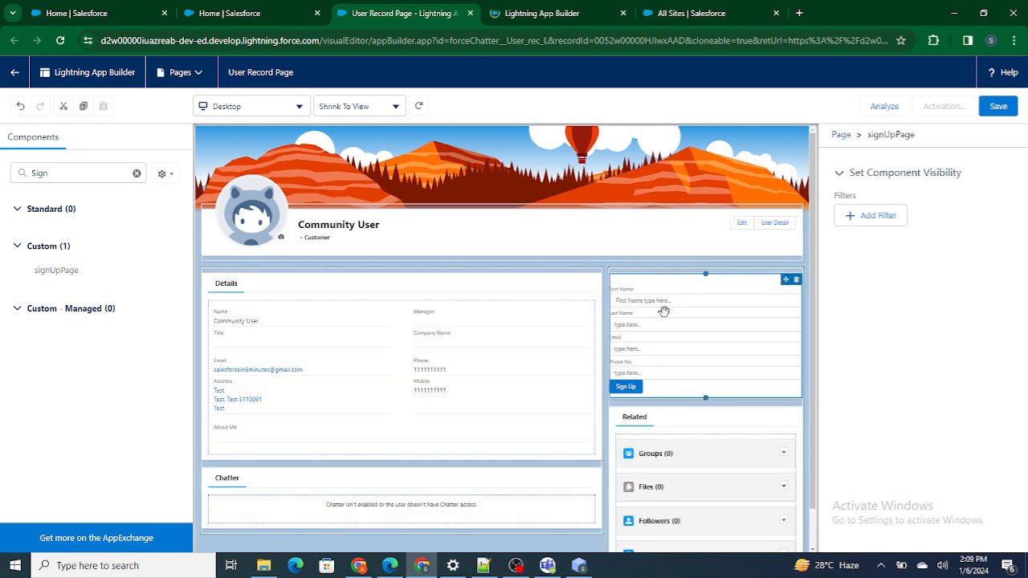
{"action": "mouse_move", "coordinate": [612, 328]}
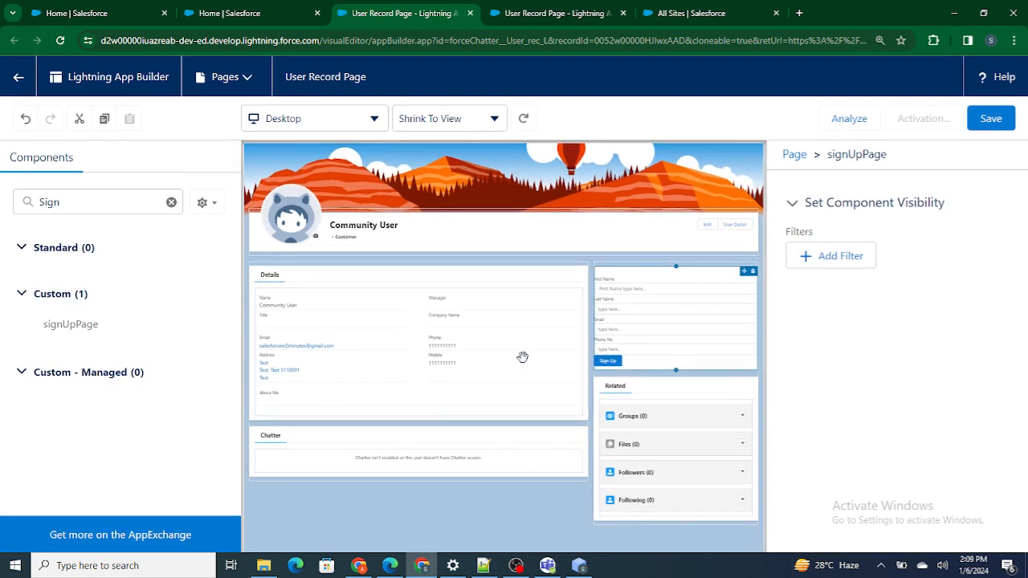
{"action": "mouse_move", "coordinate": [641, 337]}
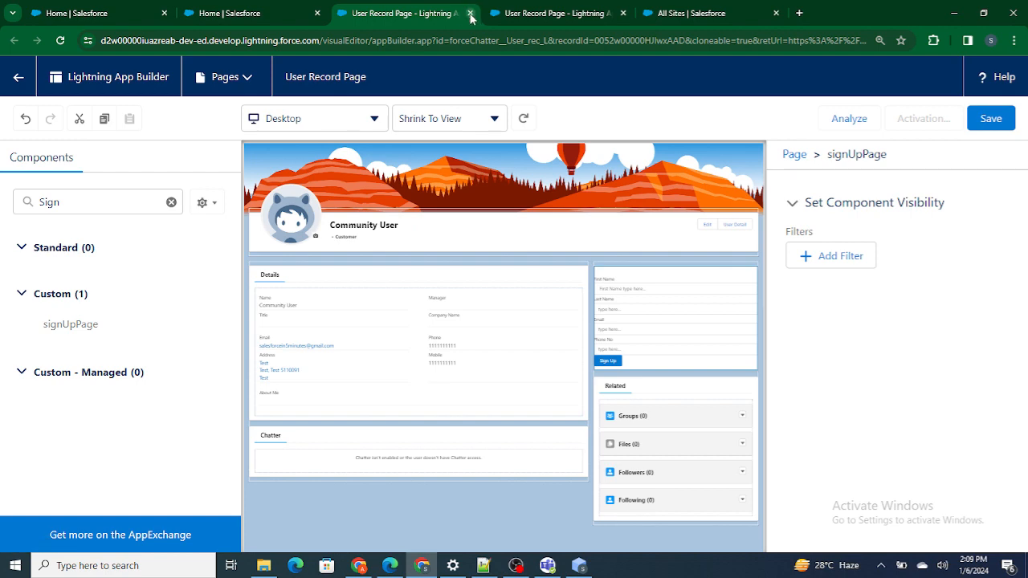
{"action": "left_click", "coordinate": [470, 13]}
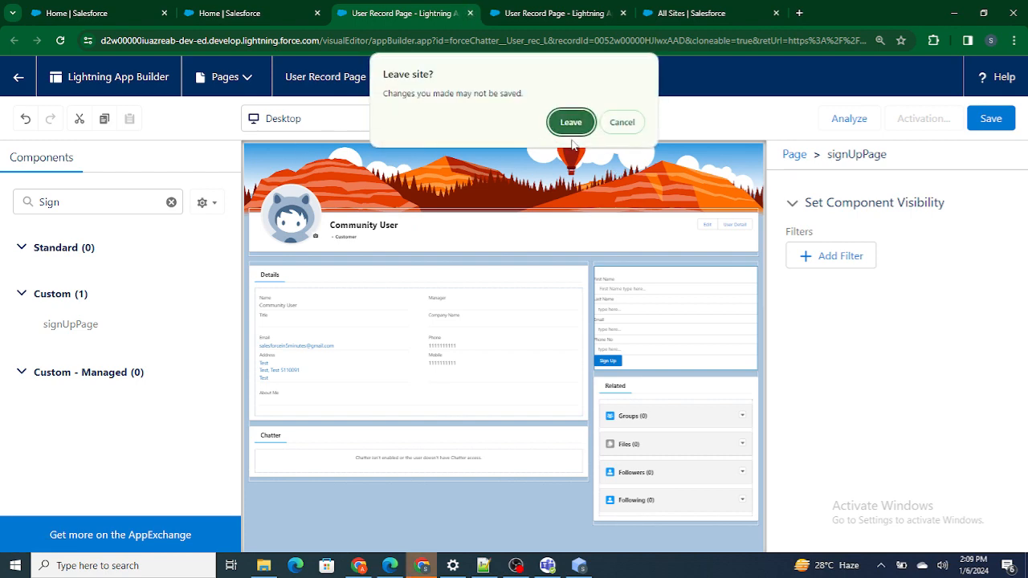
{"action": "left_click", "coordinate": [571, 122]}
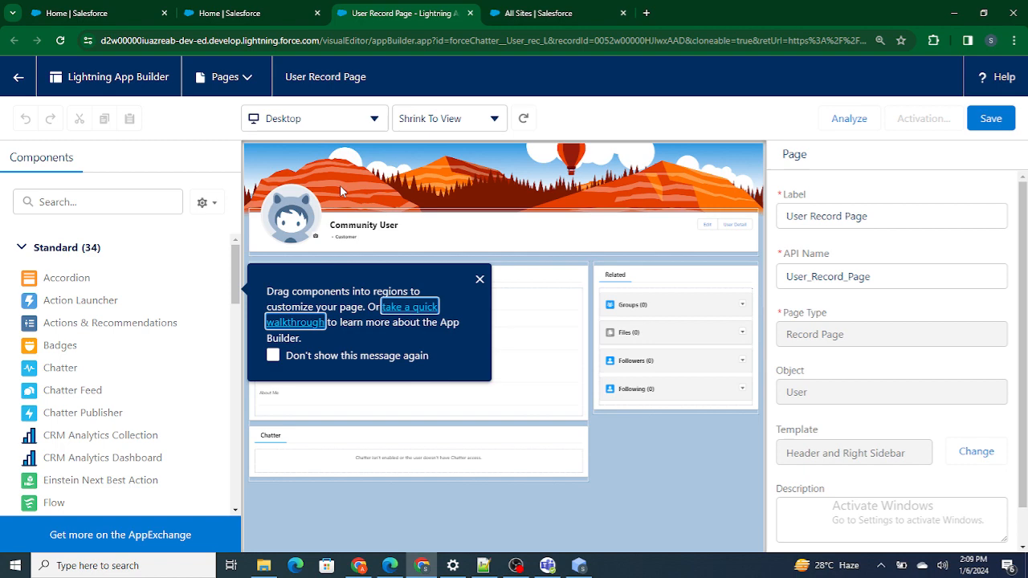
{"action": "left_click", "coordinate": [251, 13]}
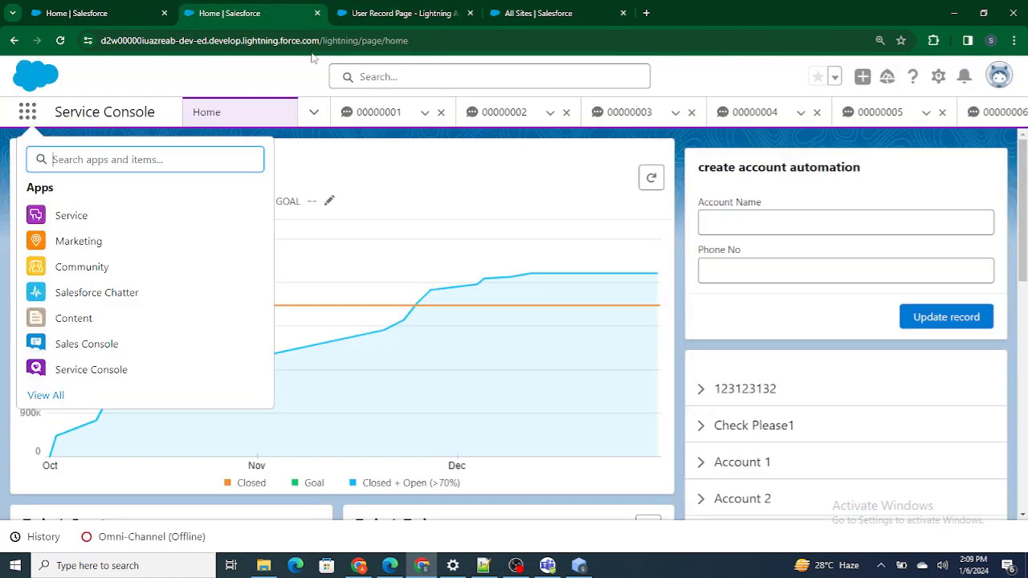
{"action": "left_click", "coordinate": [578, 566]}
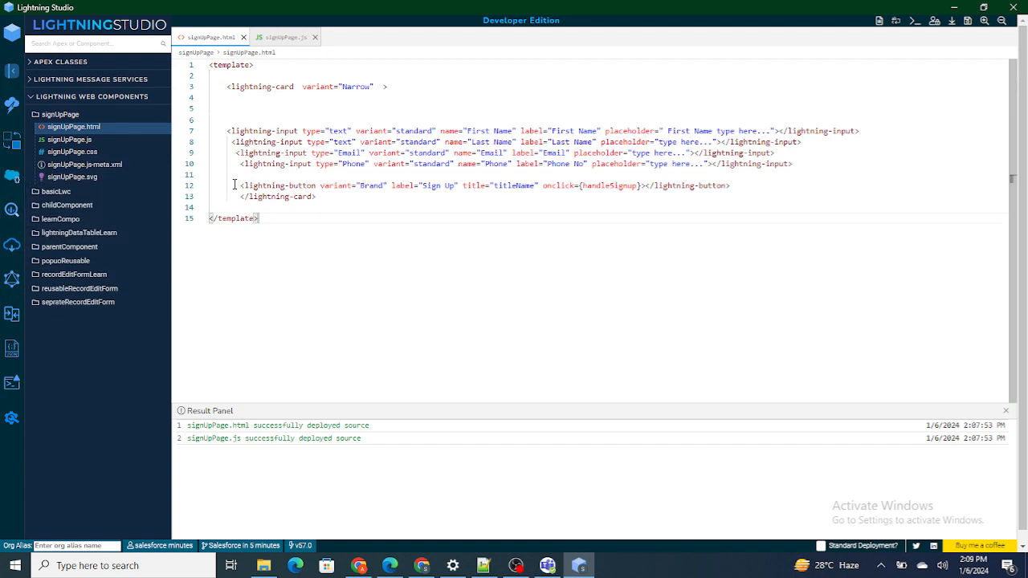